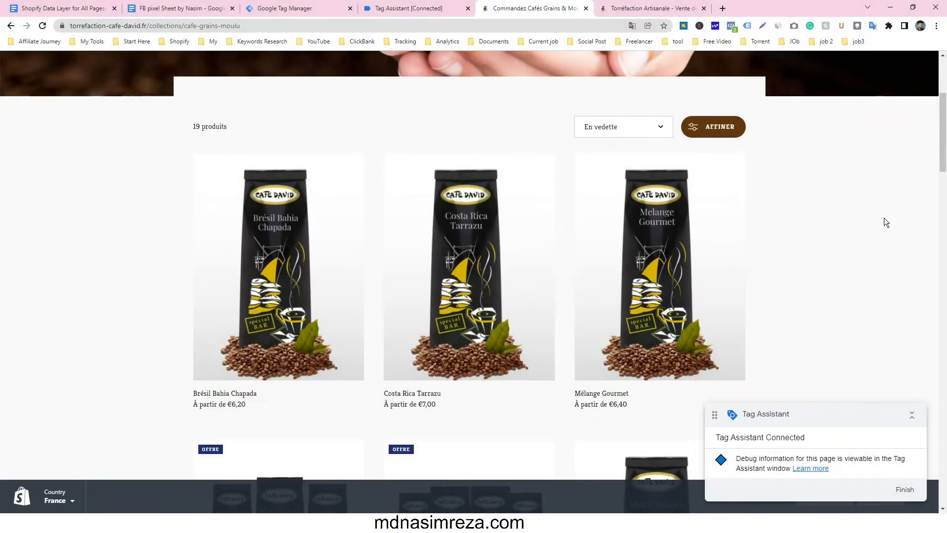
mouse_move(854, 225)
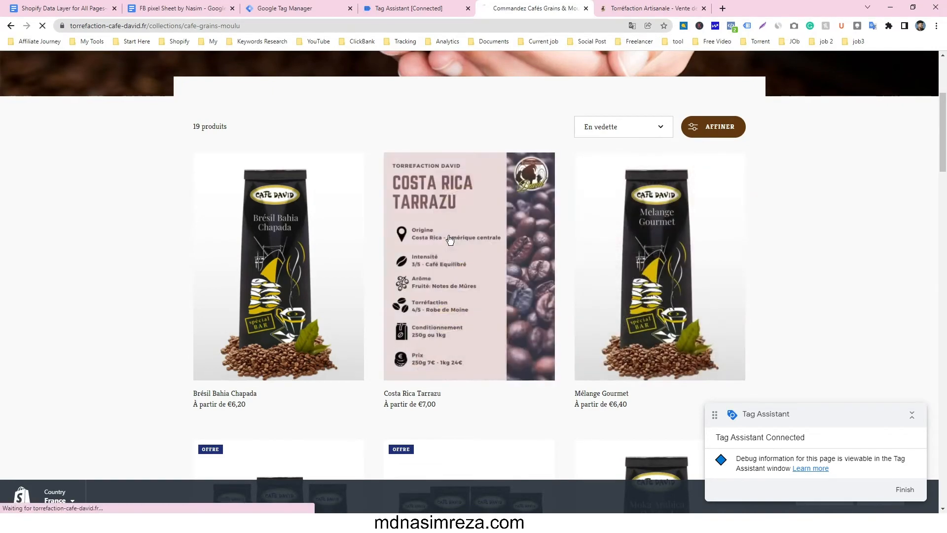
- Open the Costa Rica Tarrazu product page and confirm Pixel Helper reports only PageView
click(450, 239)
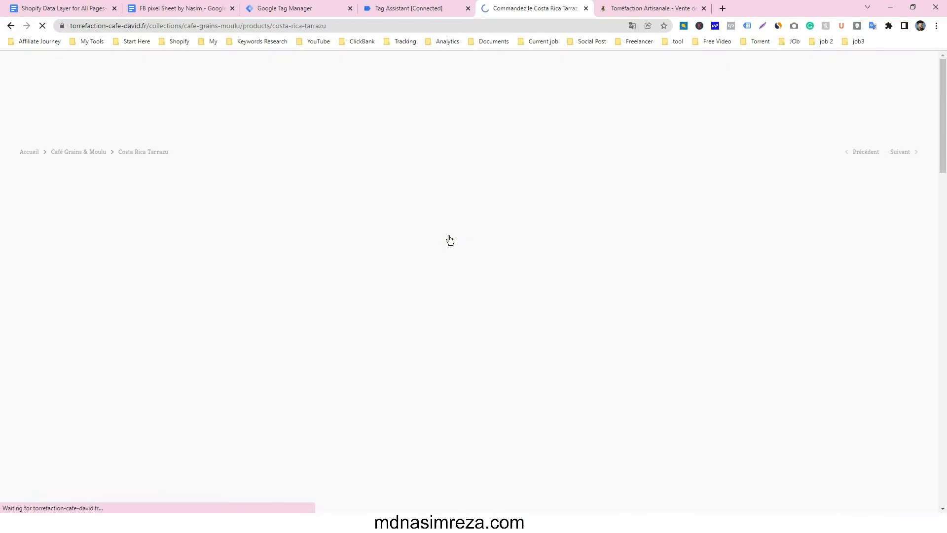
mouse_move(501, 207)
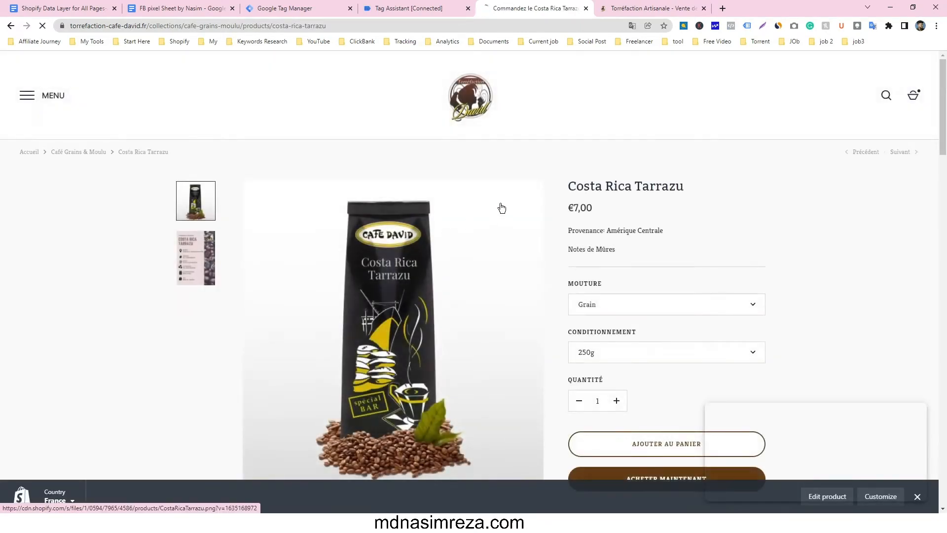
click(732, 25)
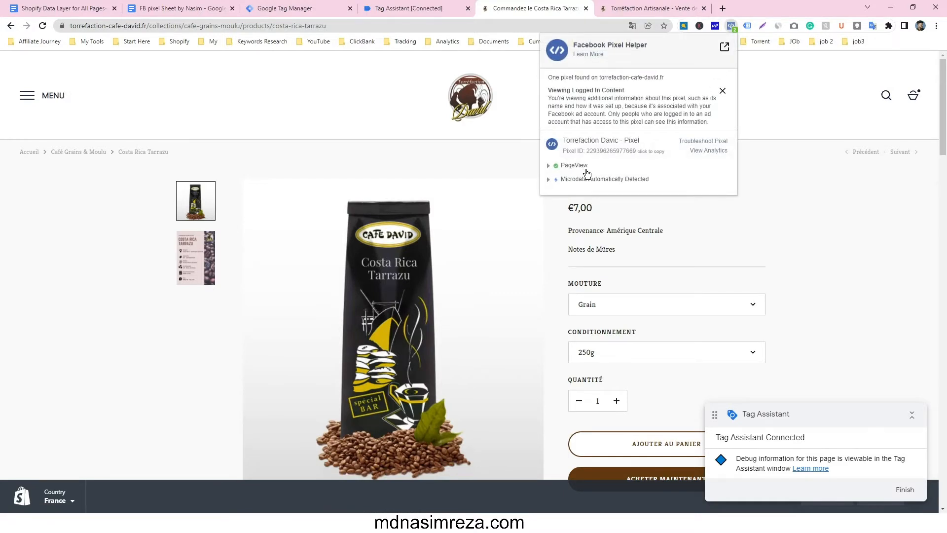
mouse_move(597, 233)
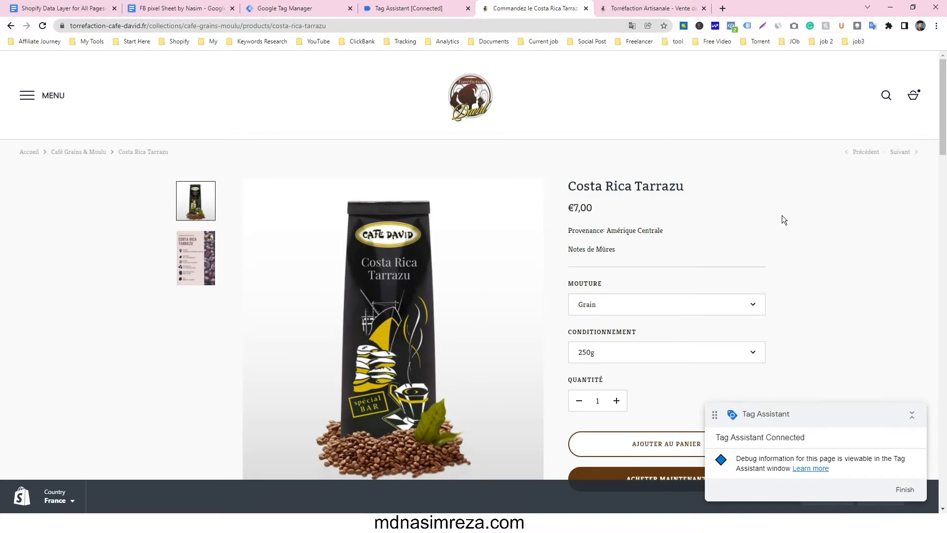
scroll(down, 3)
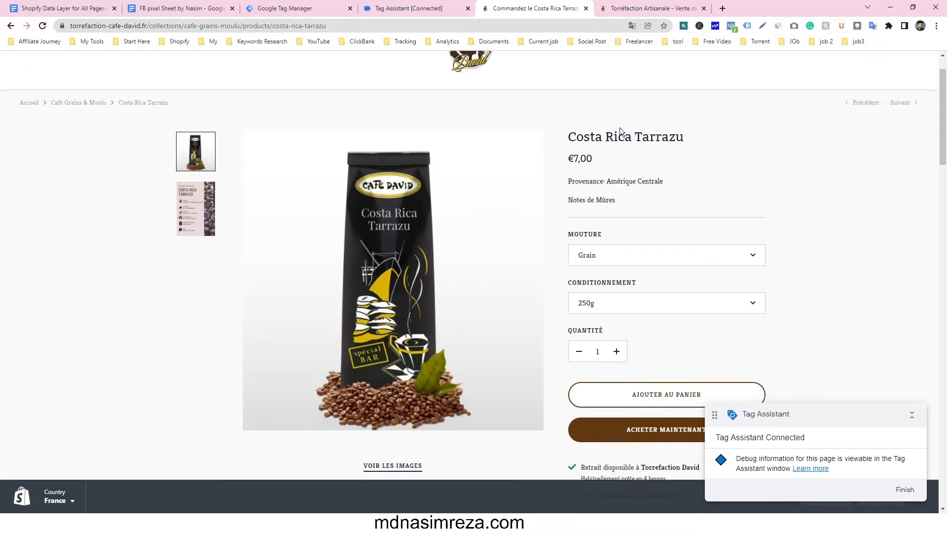
mouse_move(611, 116)
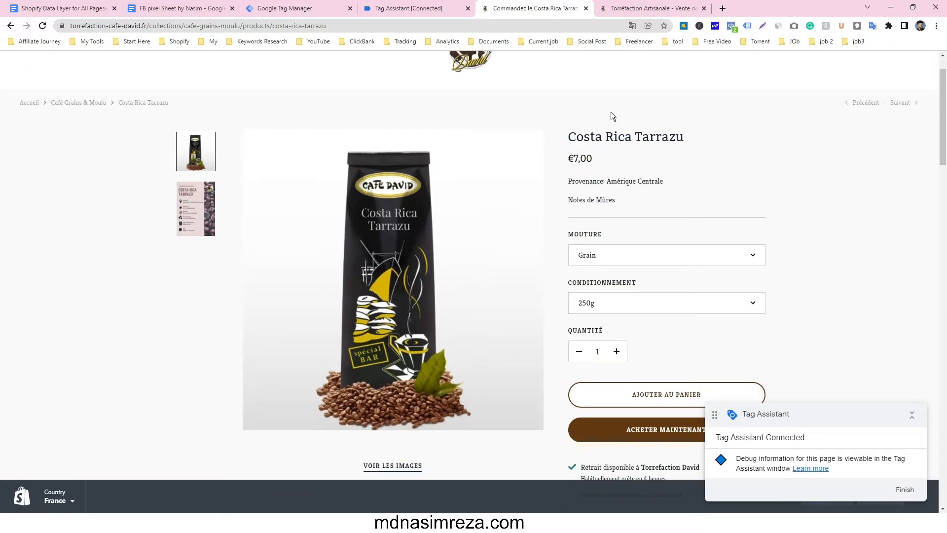
click(296, 8)
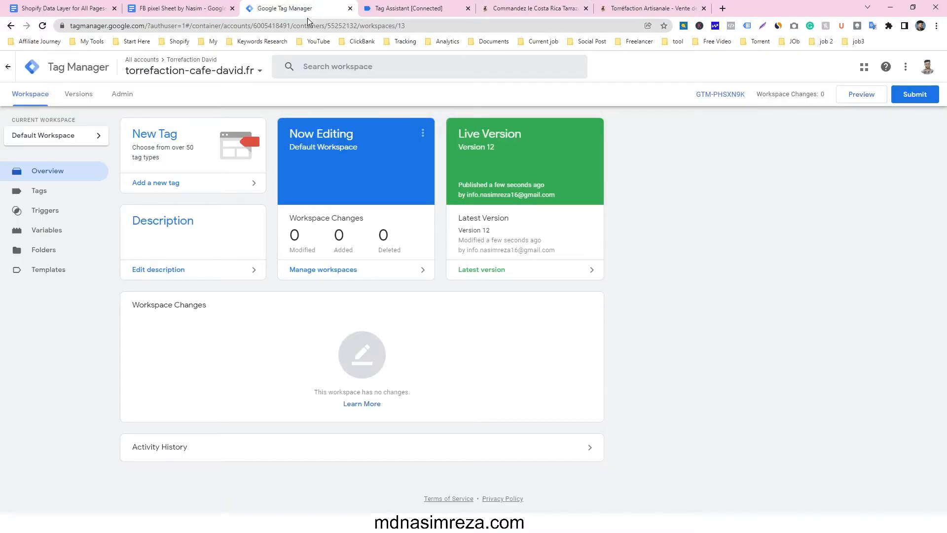
- Create a new tag in Tags and set its type to Facebook Pixel
click(37, 191)
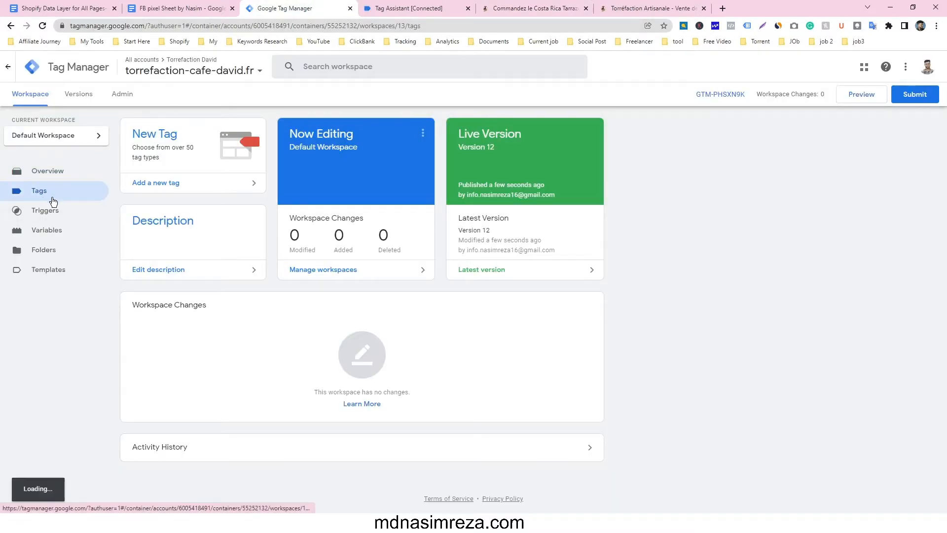
click(39, 190)
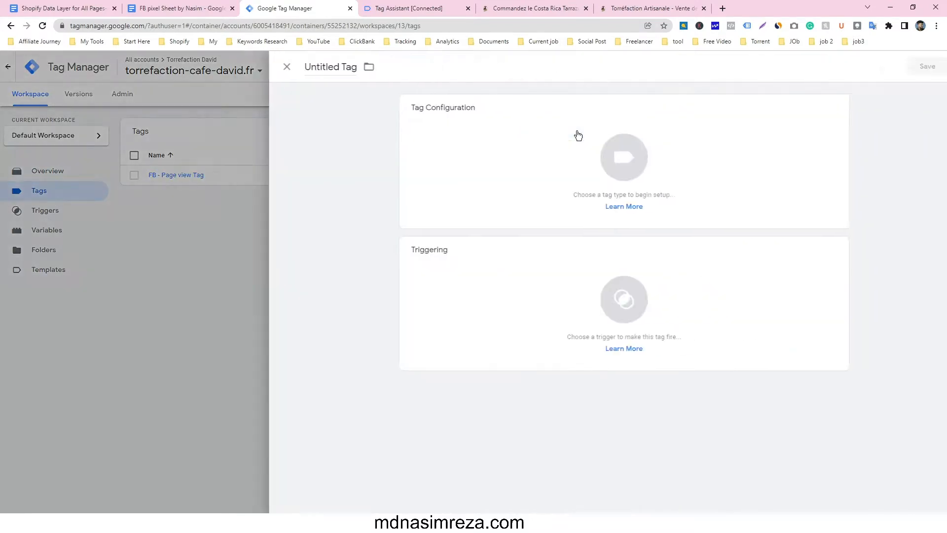
click(623, 158)
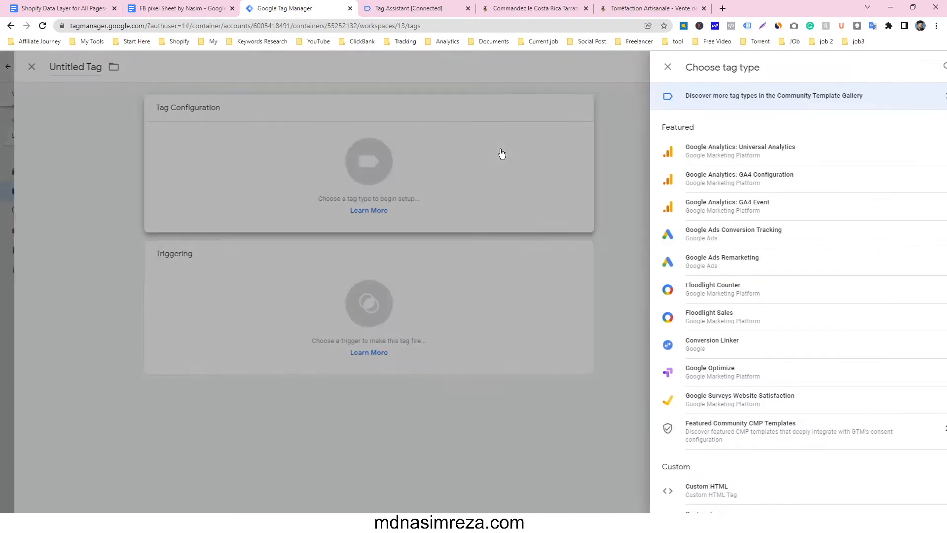
scroll(down, 3)
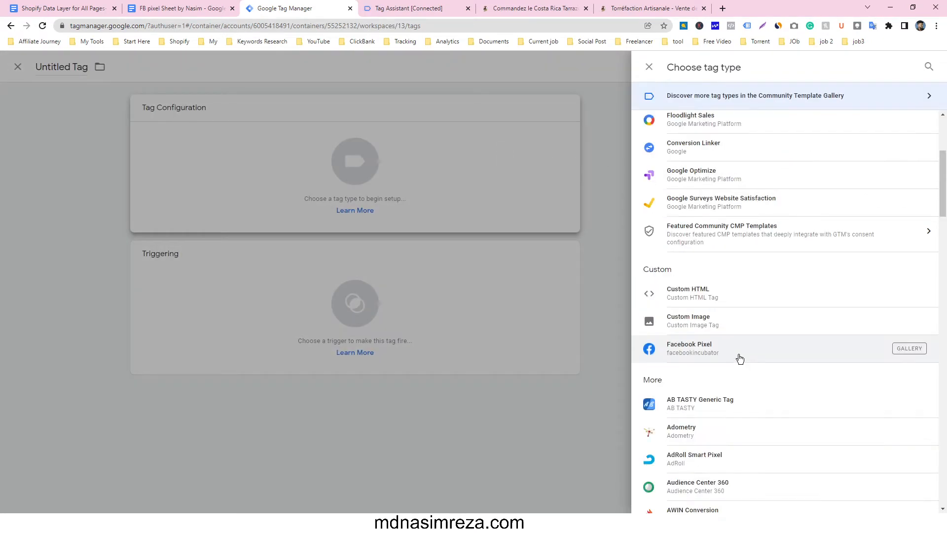
click(688, 348)
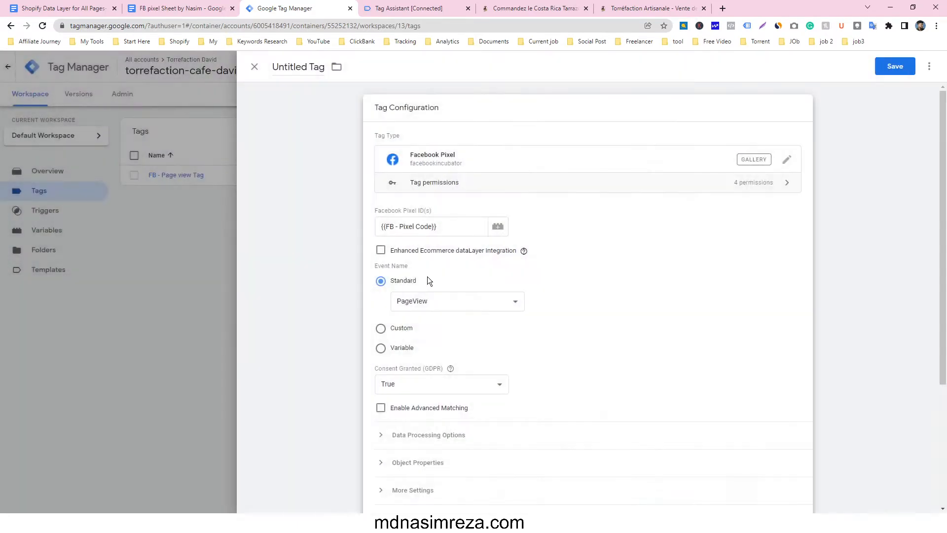
- Switch the standard event to ViewContent and add four empty Object Properties rows
click(457, 301)
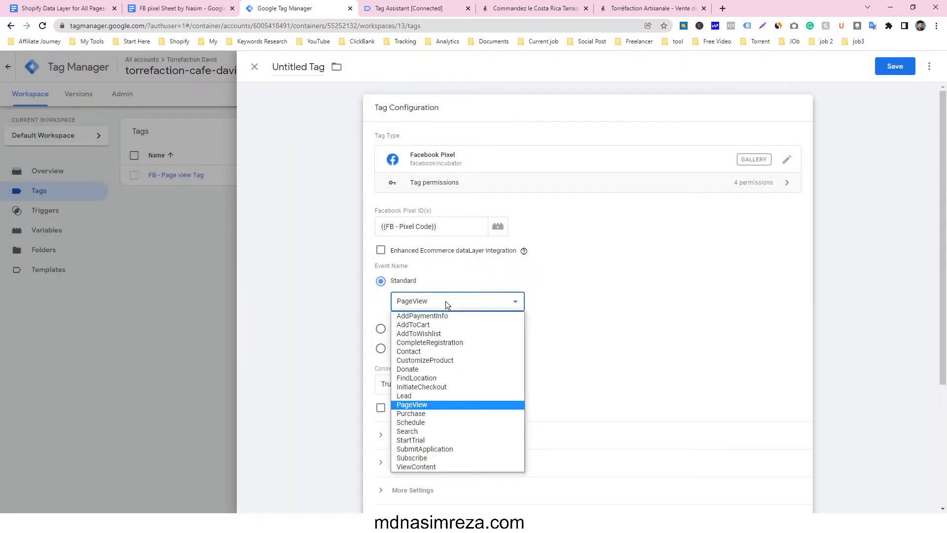
click(415, 466)
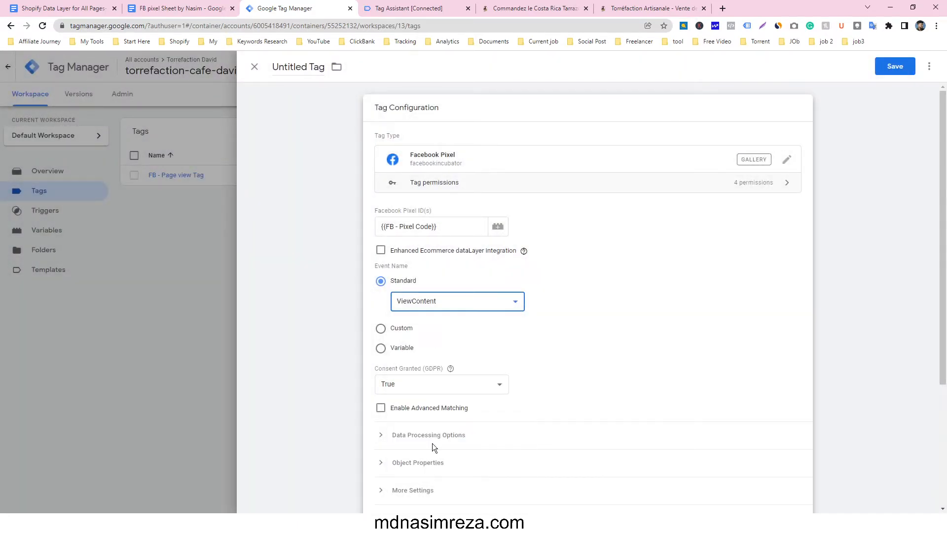
scroll(down, 3)
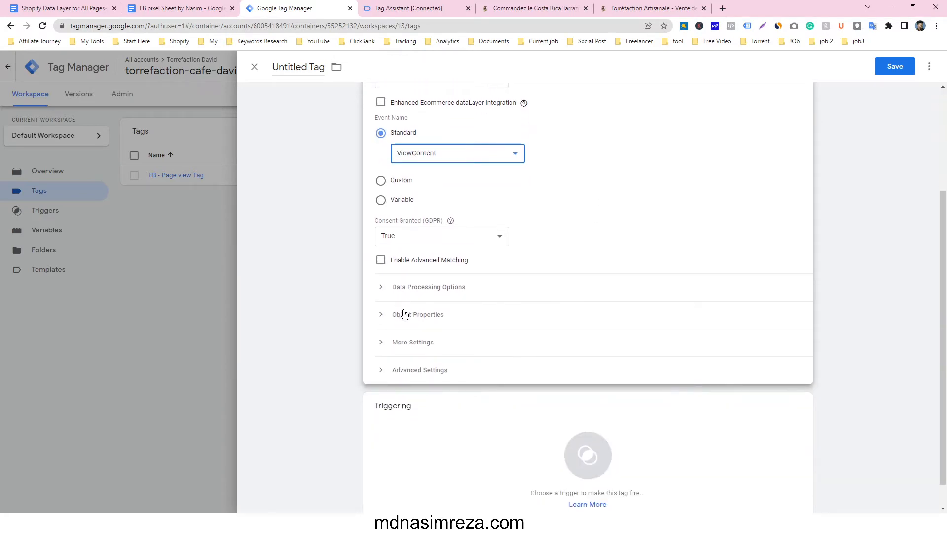
click(417, 314)
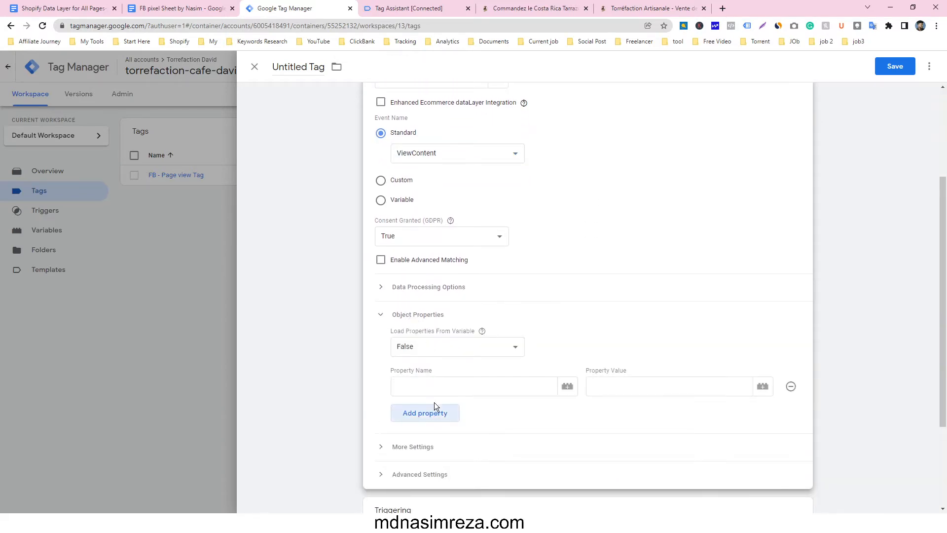
click(424, 413)
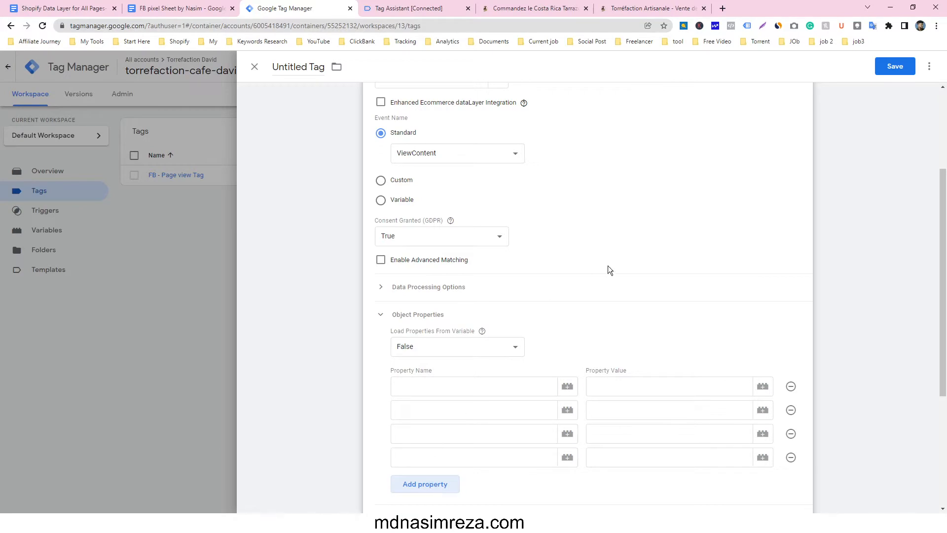
scroll(down, 3)
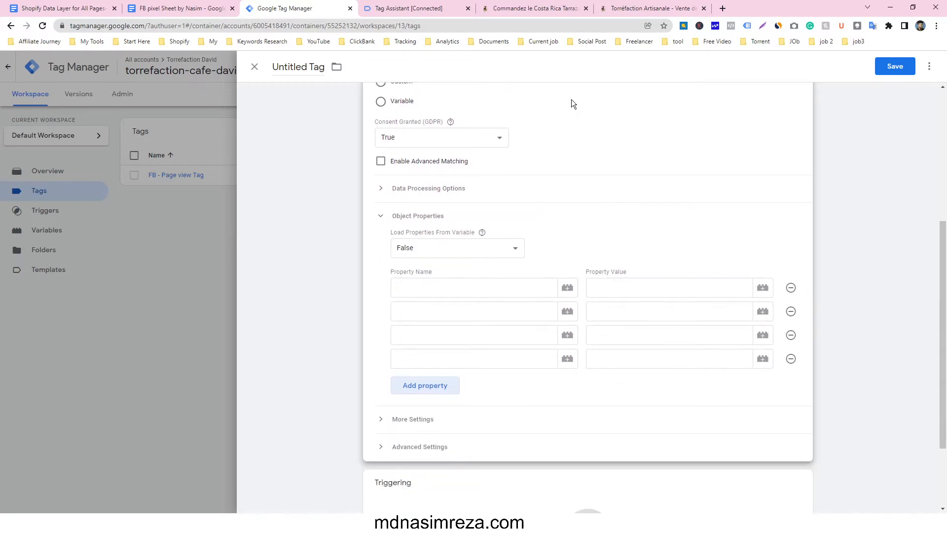
mouse_move(551, 105)
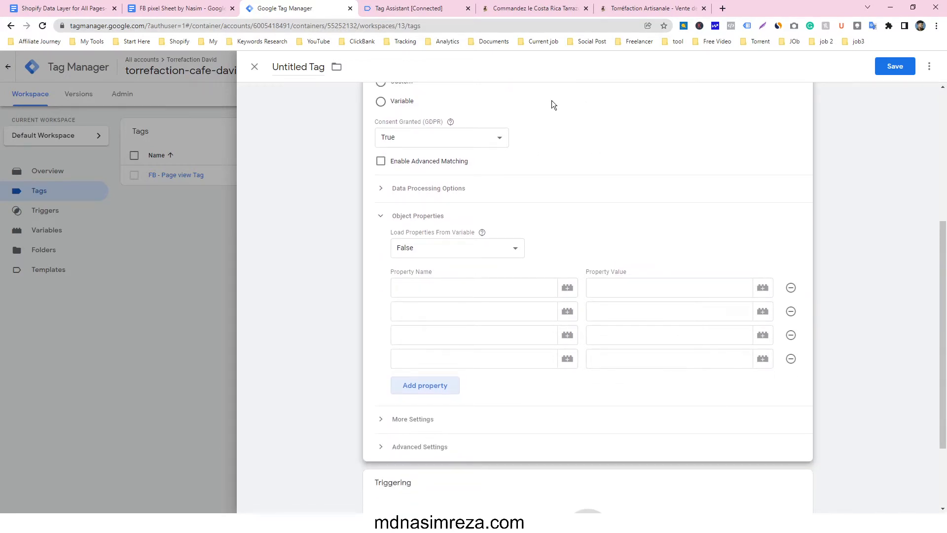
click(180, 8)
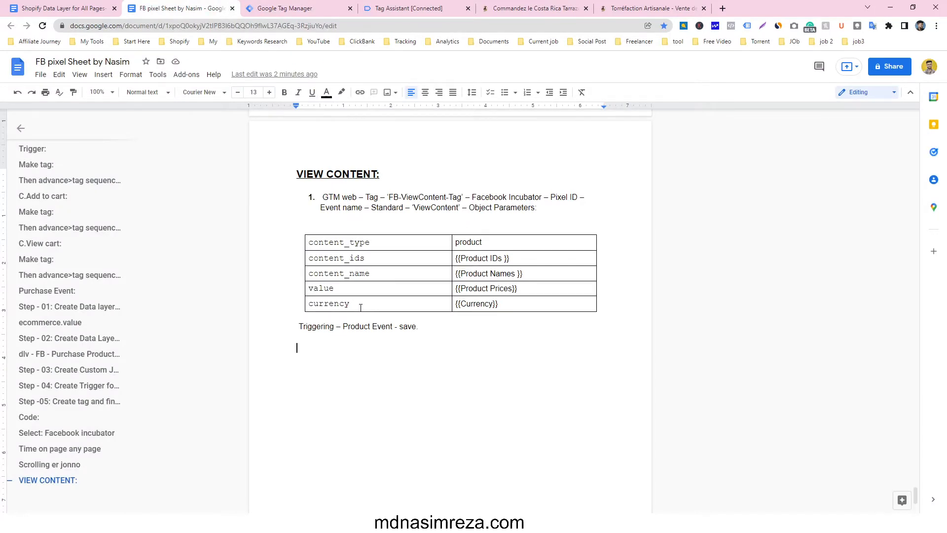
mouse_move(355, 250)
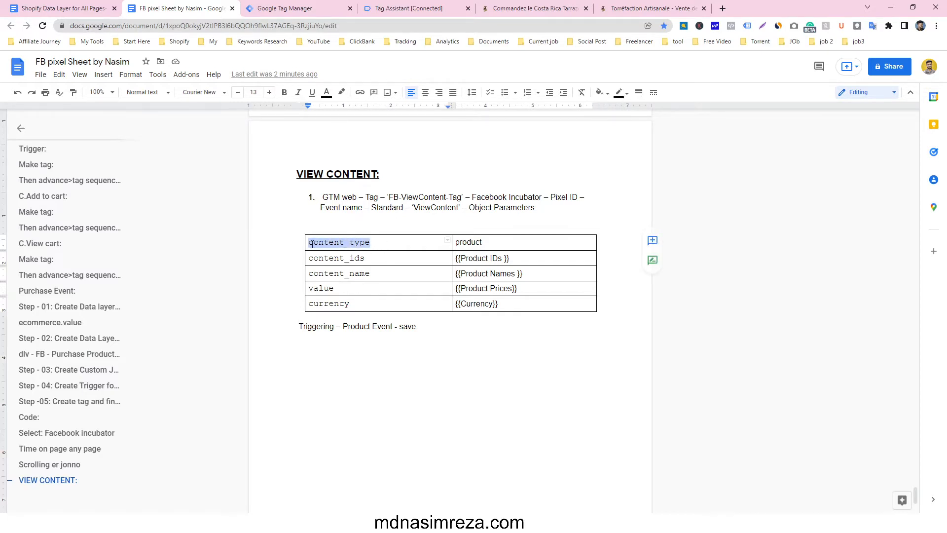
- Fill the first property row as content_type = product and name the second row content_ids
click(415, 7)
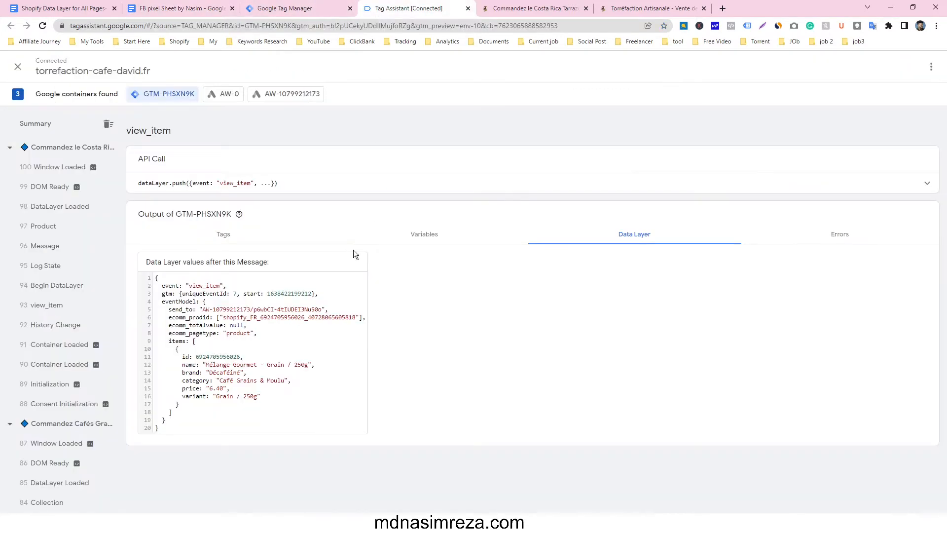
click(295, 8)
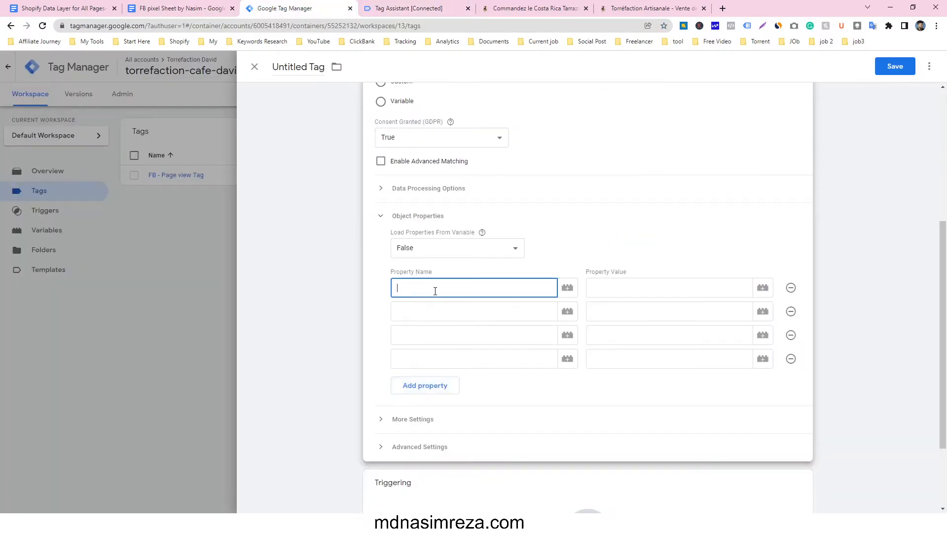
click(179, 8)
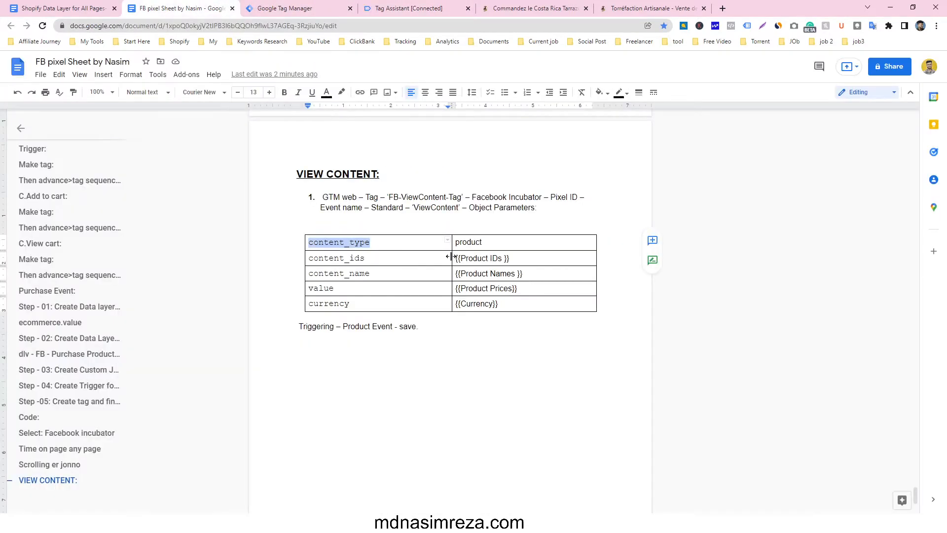
double_click(468, 242)
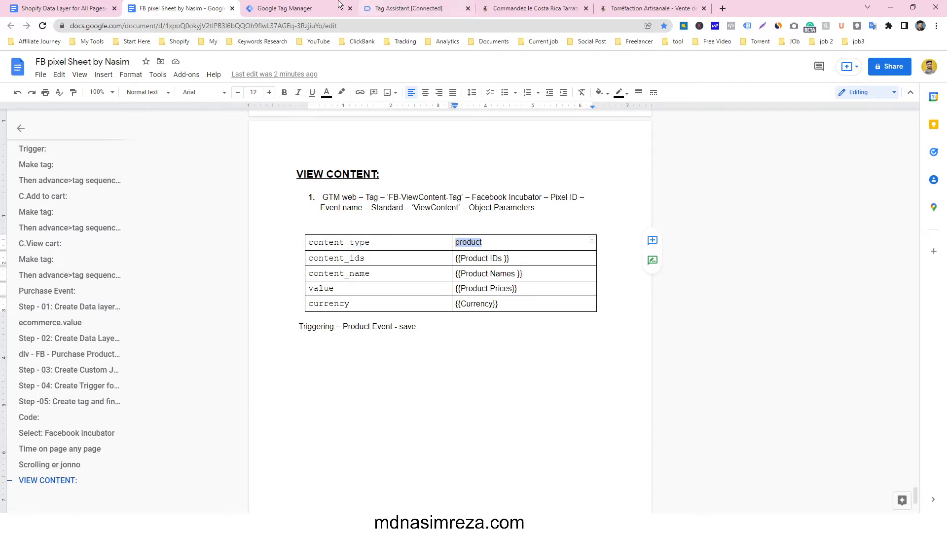
click(280, 7)
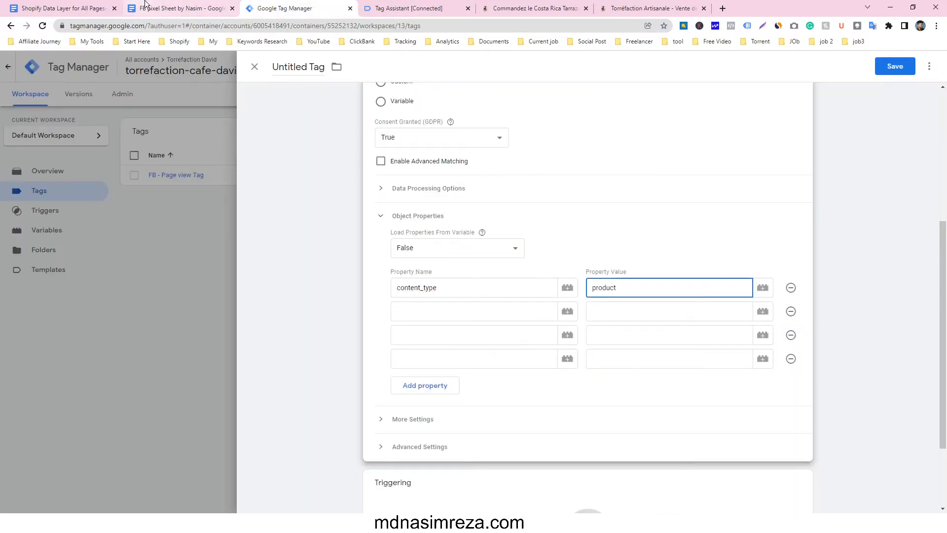
click(178, 7)
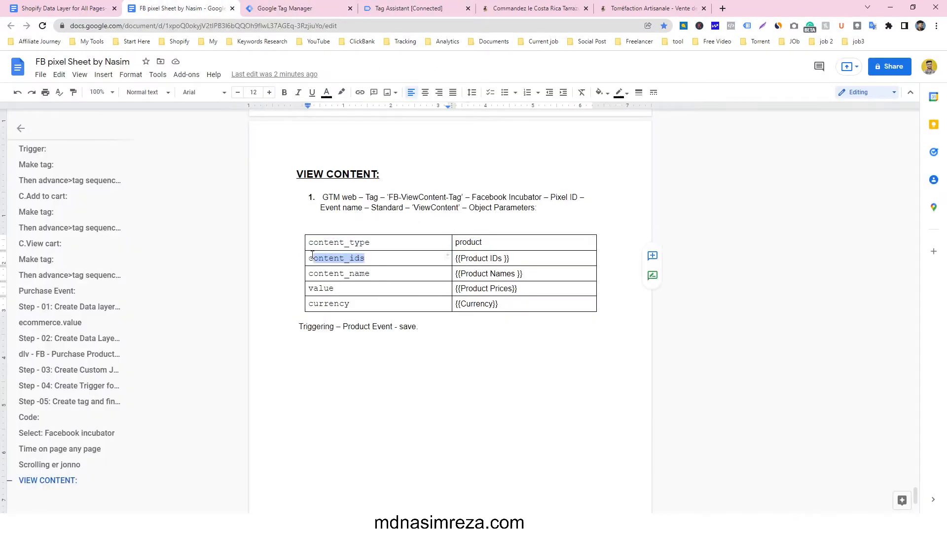
click(295, 8)
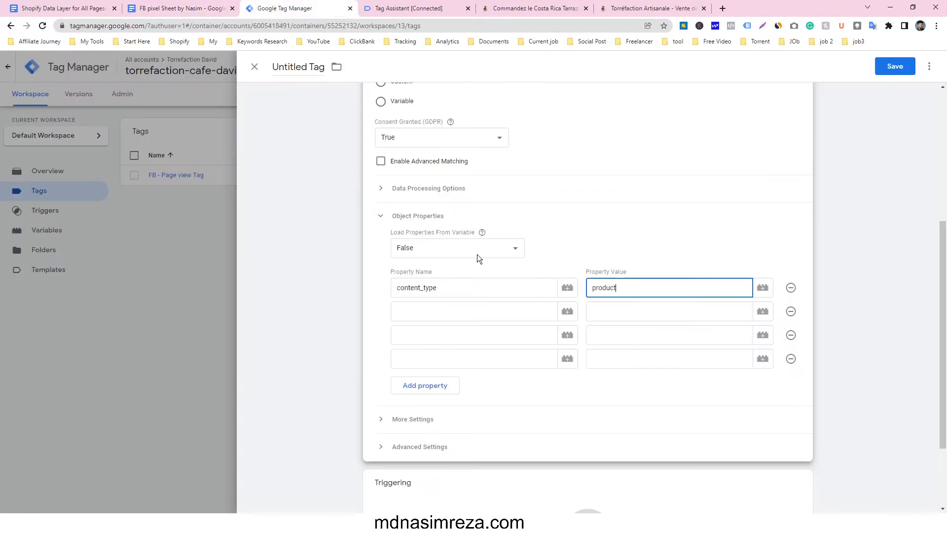
text(content_ids)
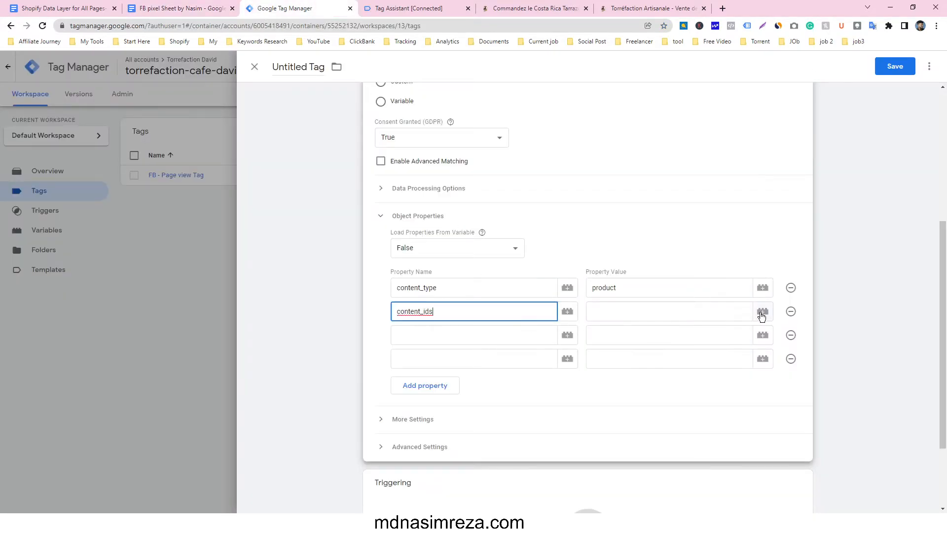
- Map content_ids to {{Product IDs}} and add content_name mapped to {{Product Names}}
click(762, 311)
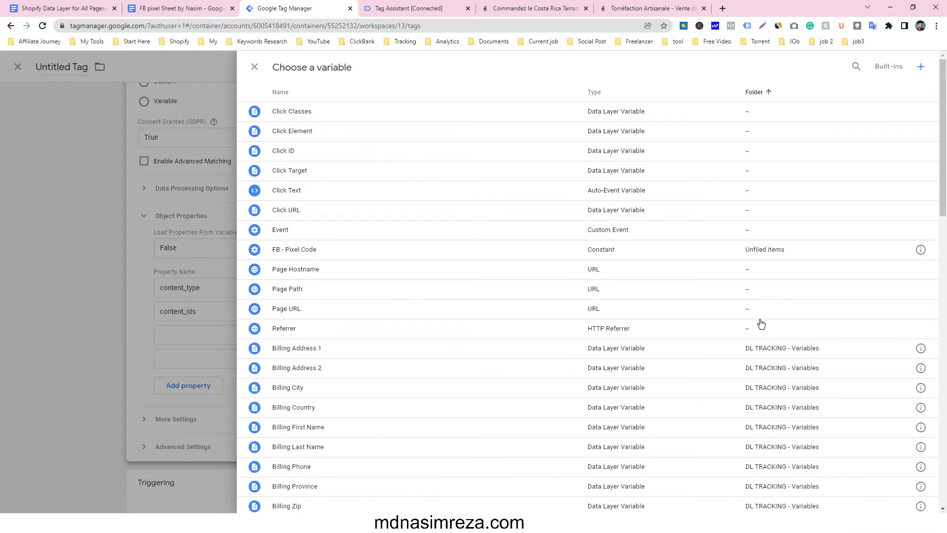
scroll(down, 3)
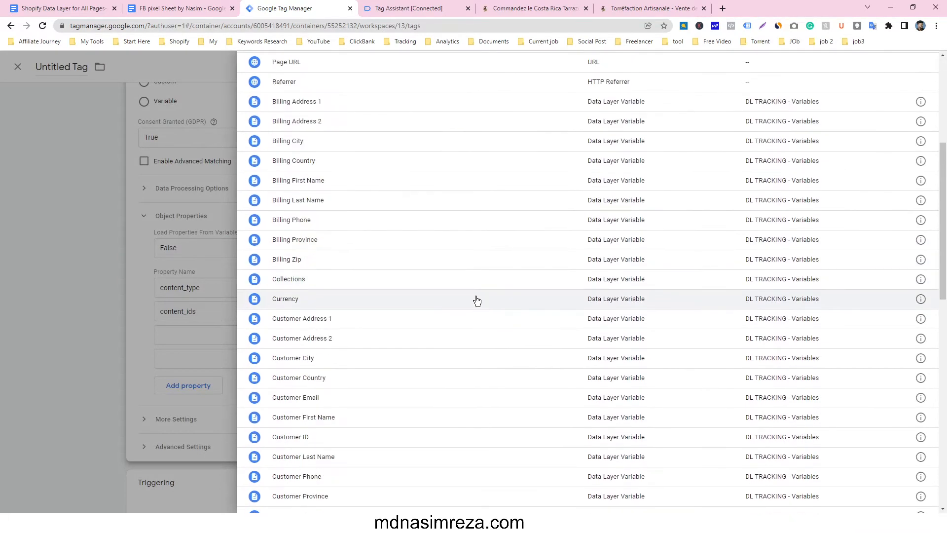
scroll(down, 3)
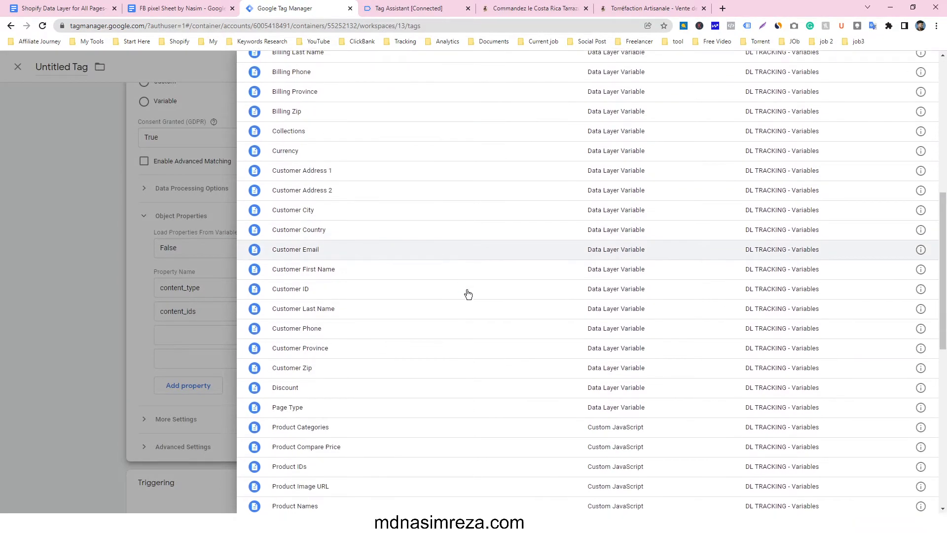
scroll(down, 3)
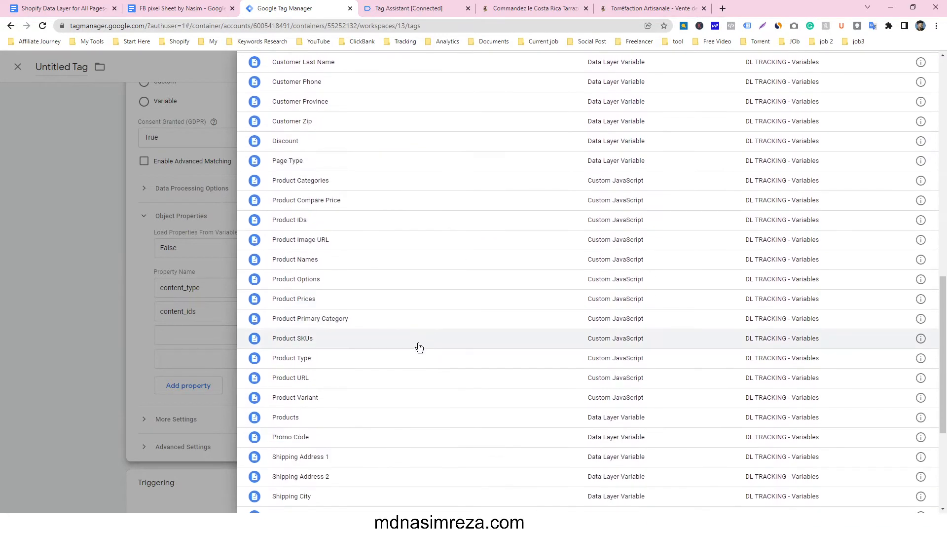
mouse_move(369, 319)
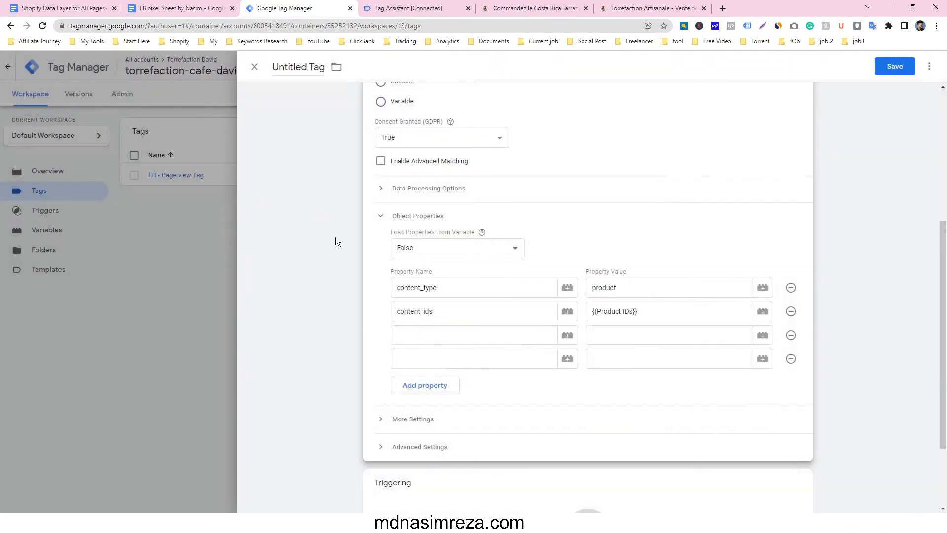
click(178, 8)
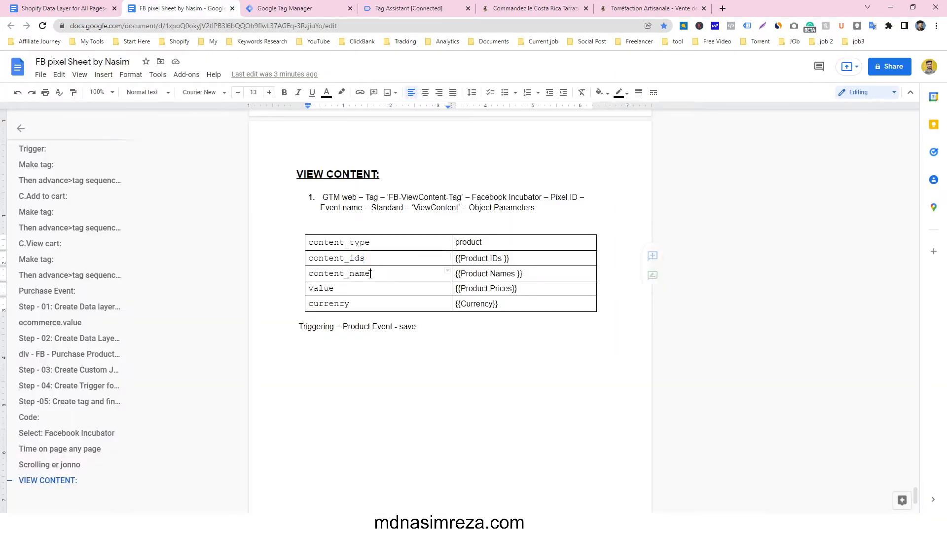
double_click(338, 273)
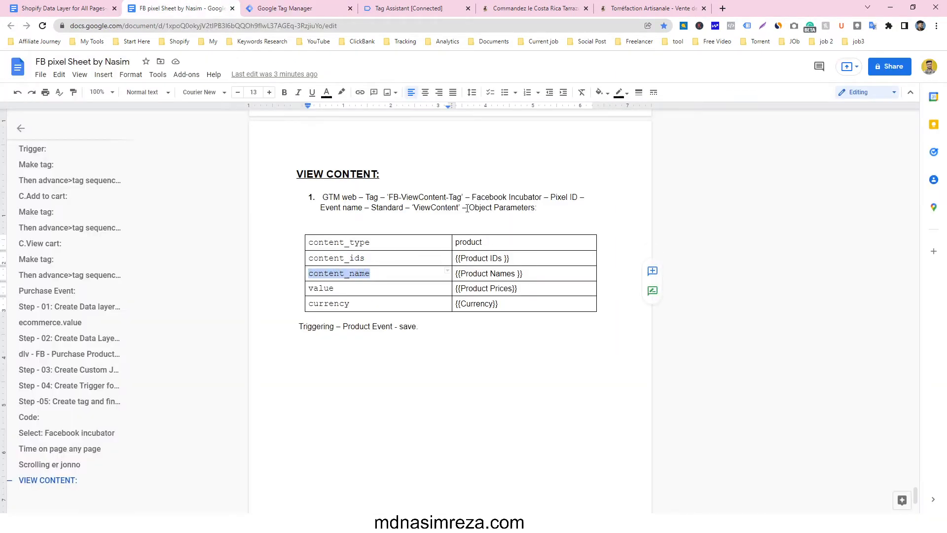
click(296, 8)
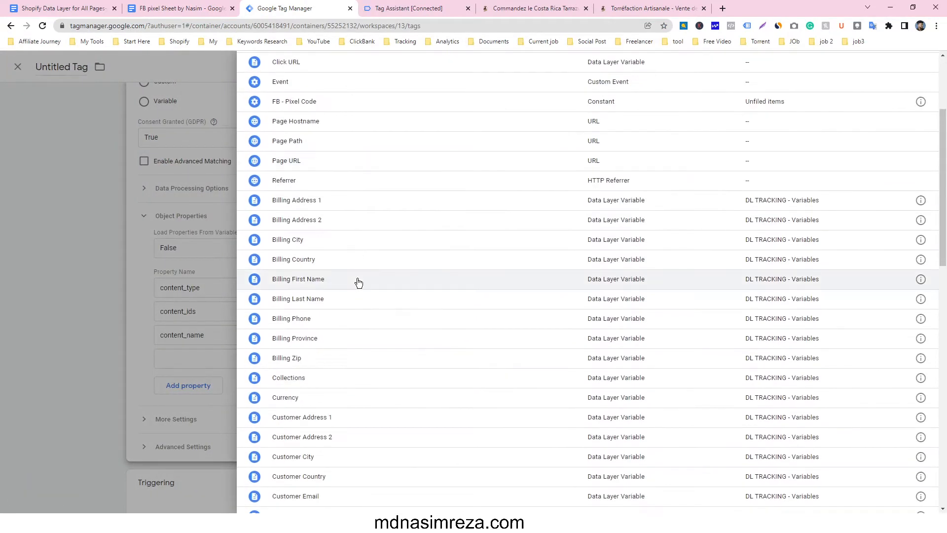
scroll(down, 3)
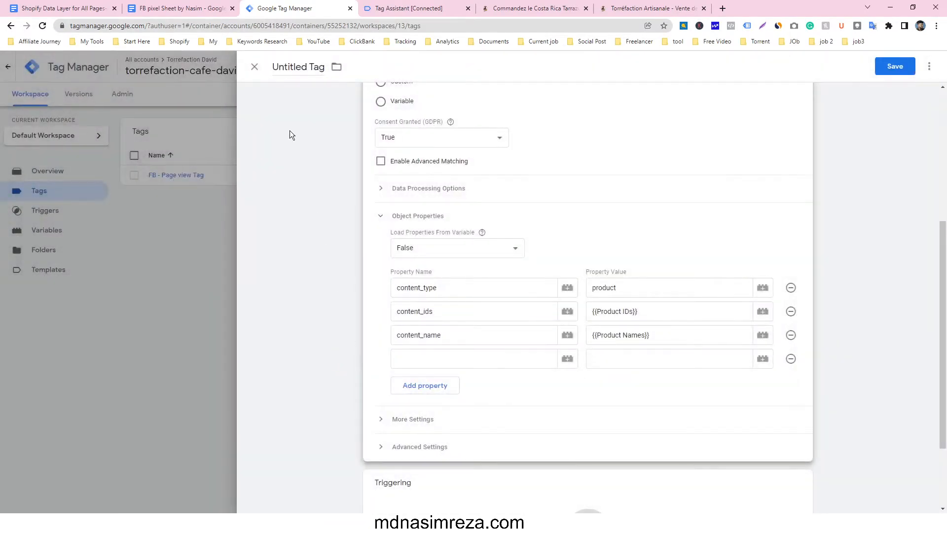
- Add a value property mapped to {{Product Prices}} and a currency property row
click(178, 8)
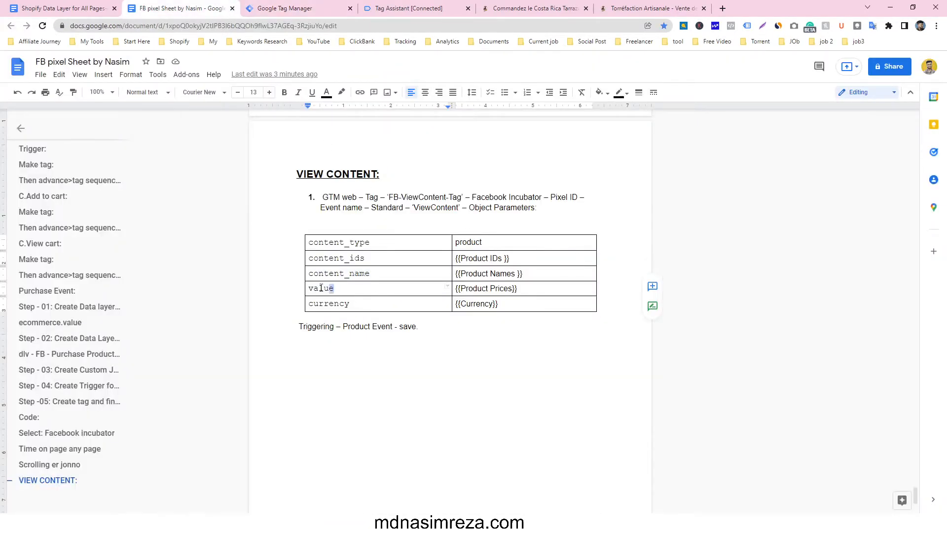
click(296, 8)
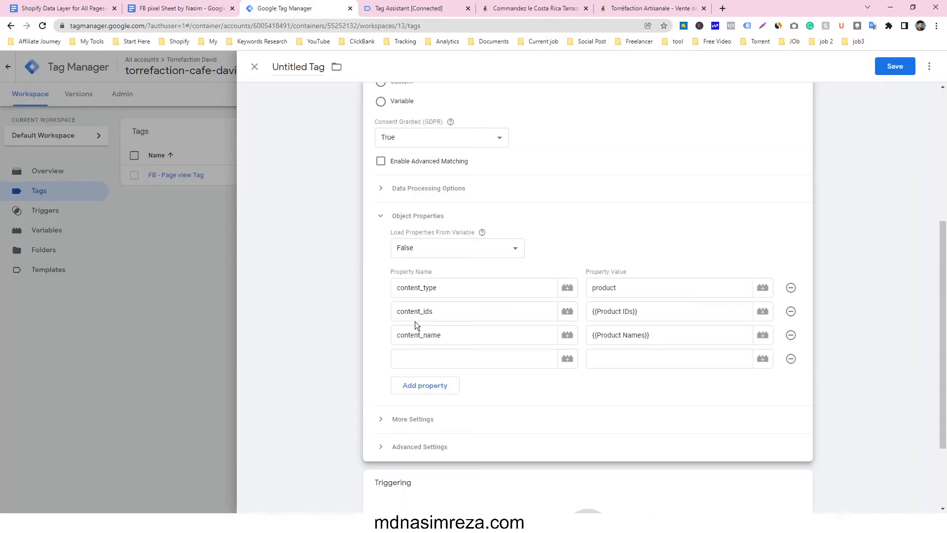
text(value)
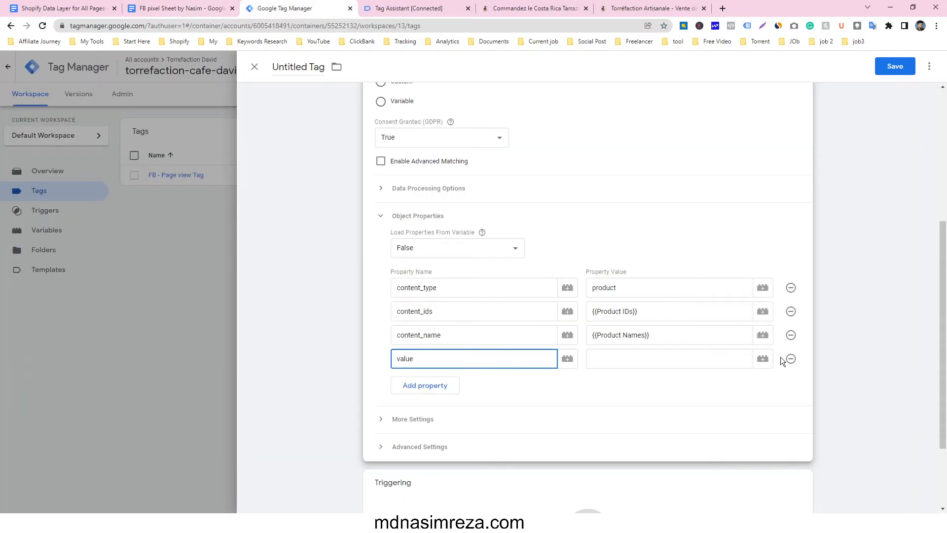
click(762, 358)
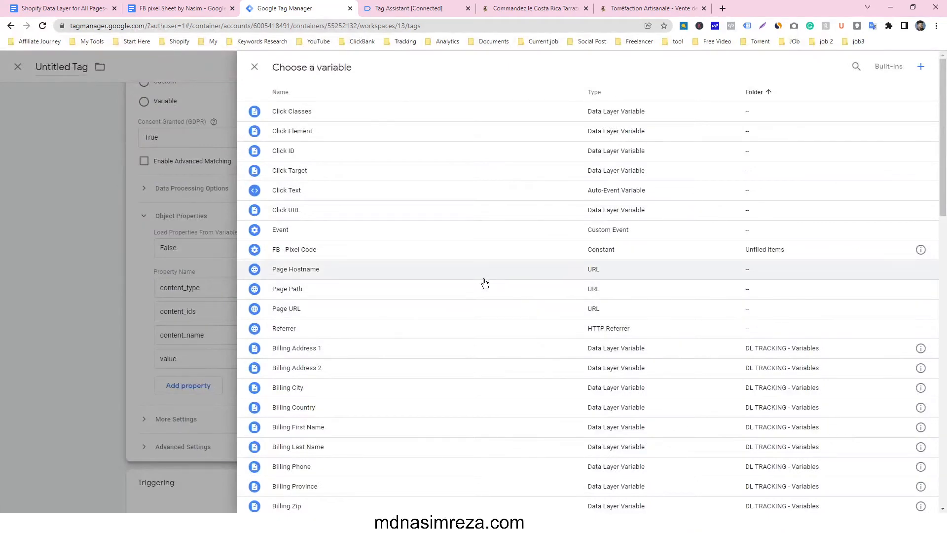
scroll(down, 3)
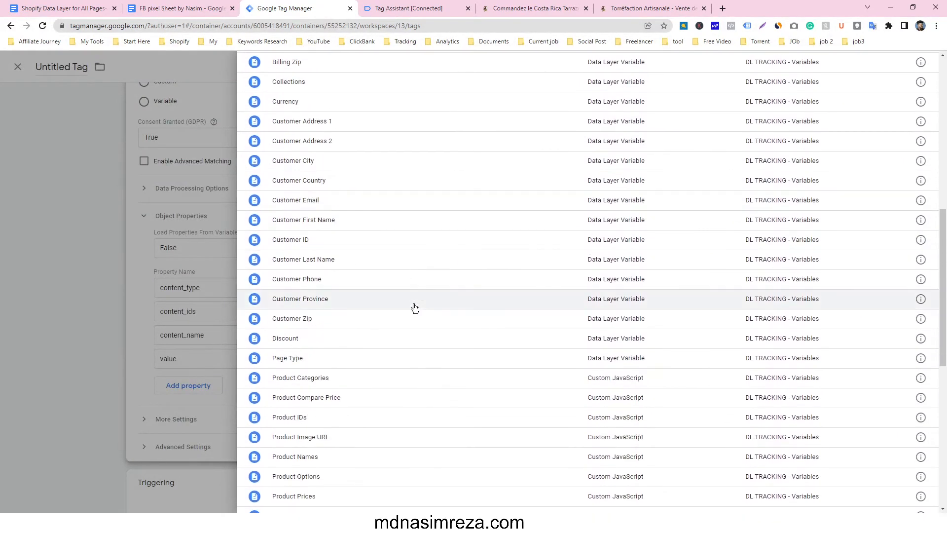
scroll(down, 3)
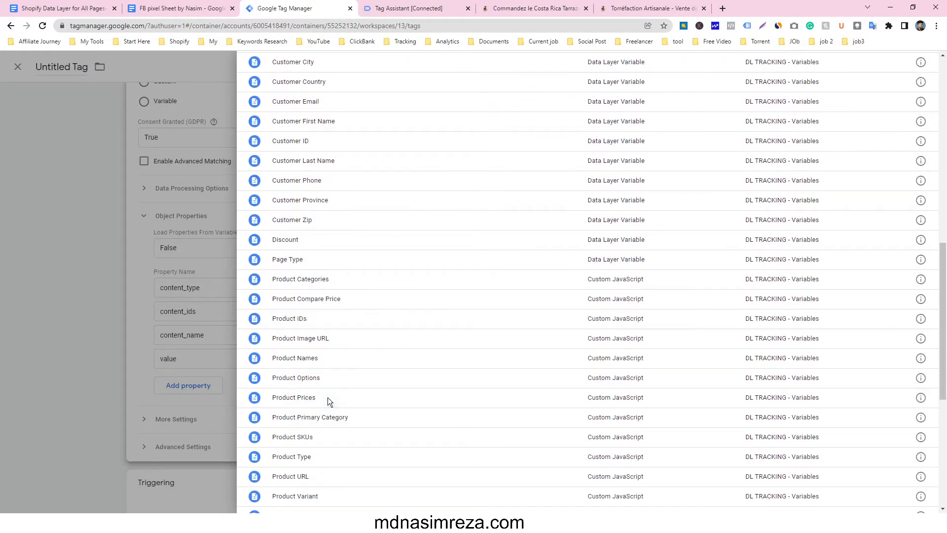
click(175, 8)
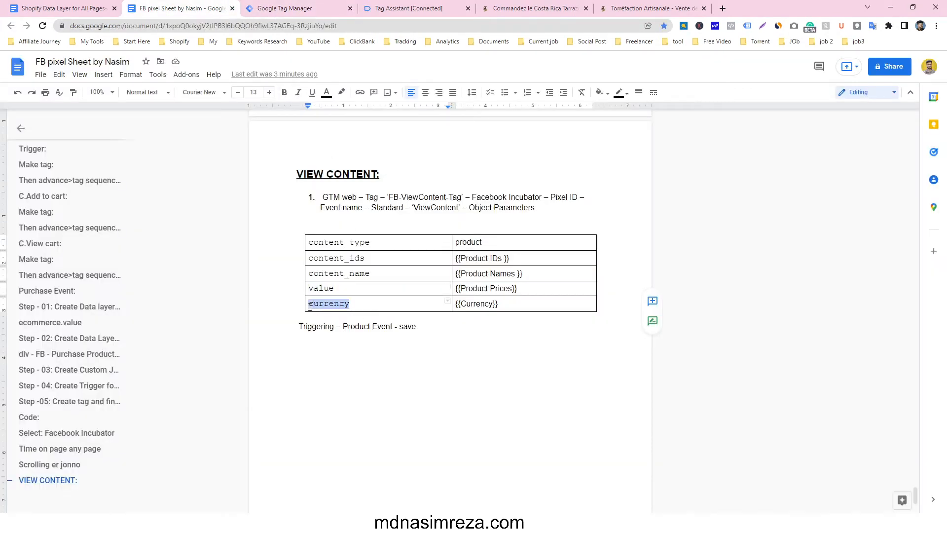
click(296, 8)
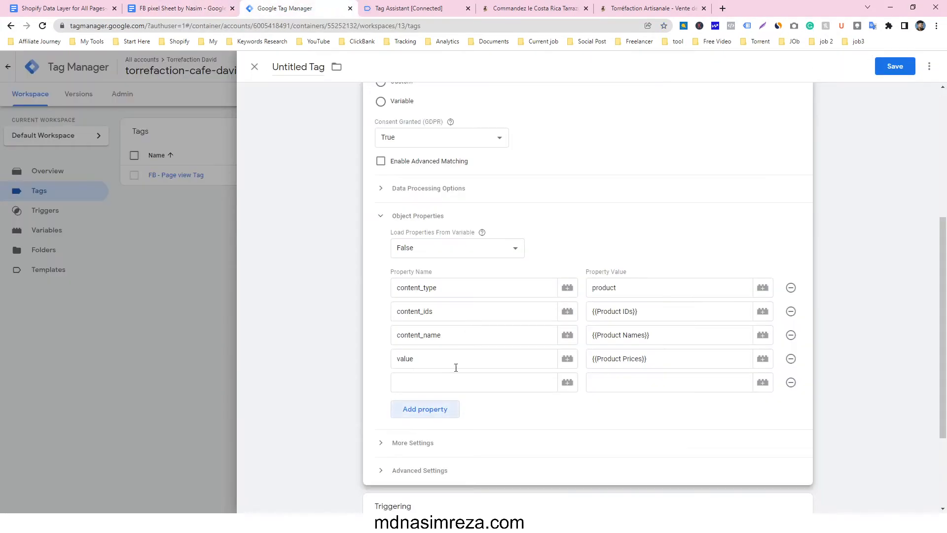
text(currency)
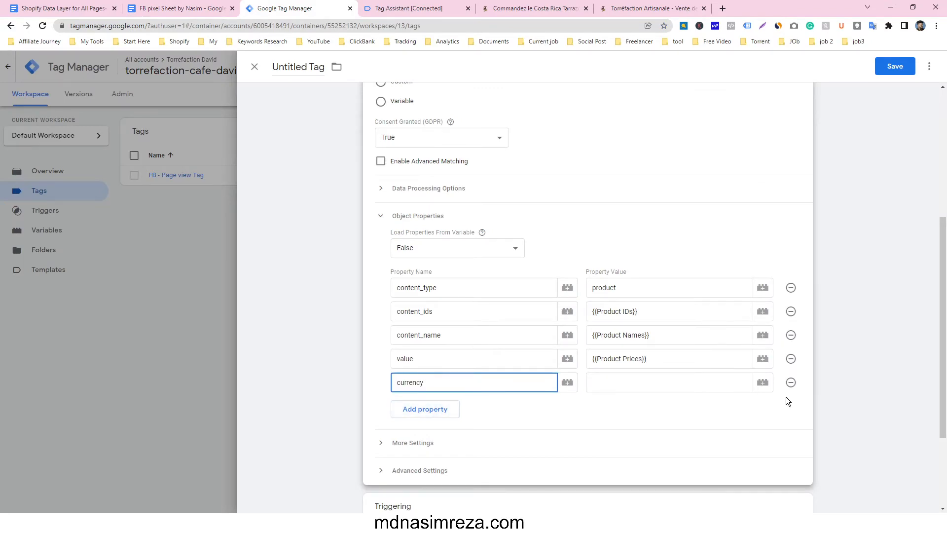
click(763, 381)
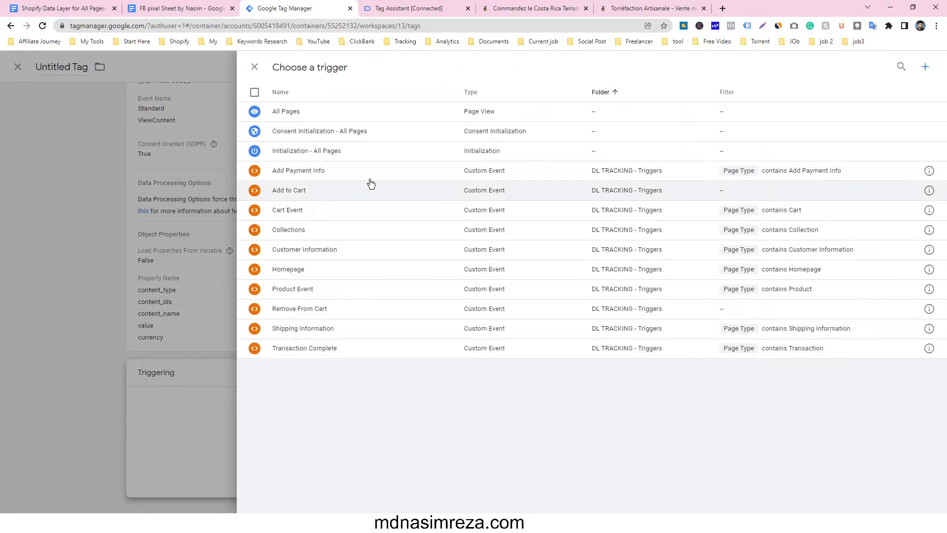
mouse_move(337, 369)
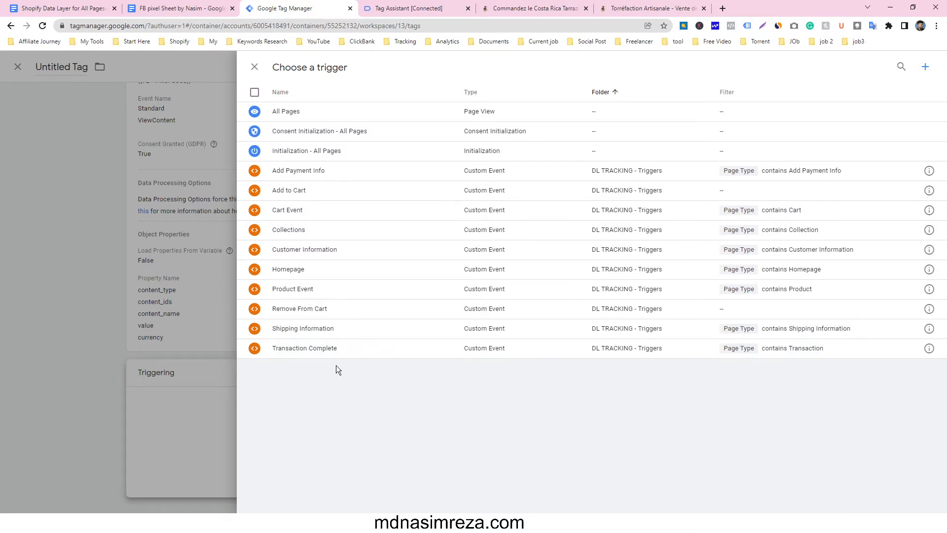
- Assign the Product Event trigger and review its Page Type contains Product condition
click(292, 288)
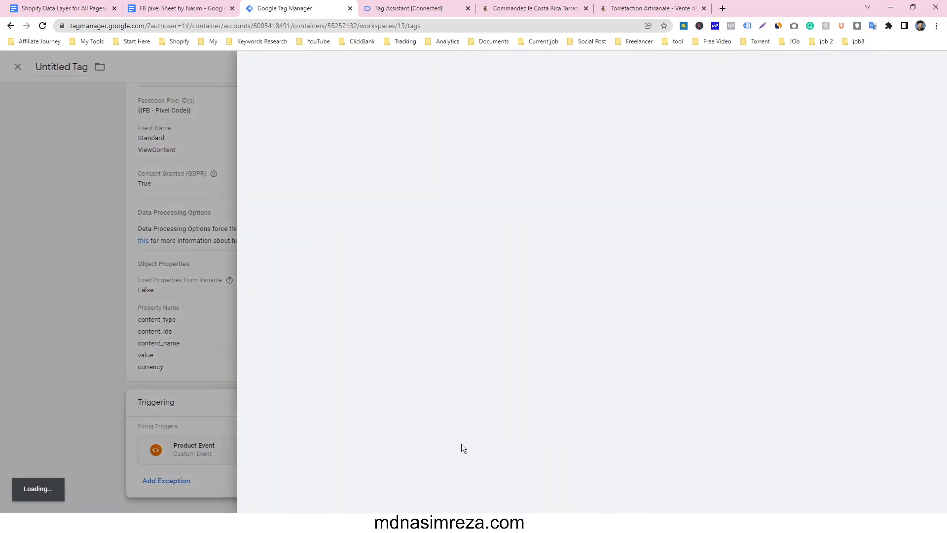
click(194, 448)
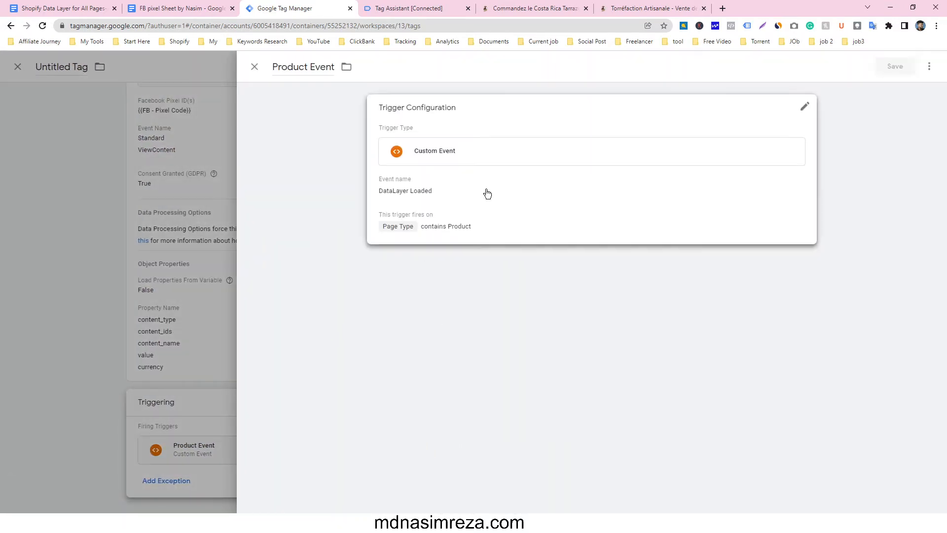
click(804, 105)
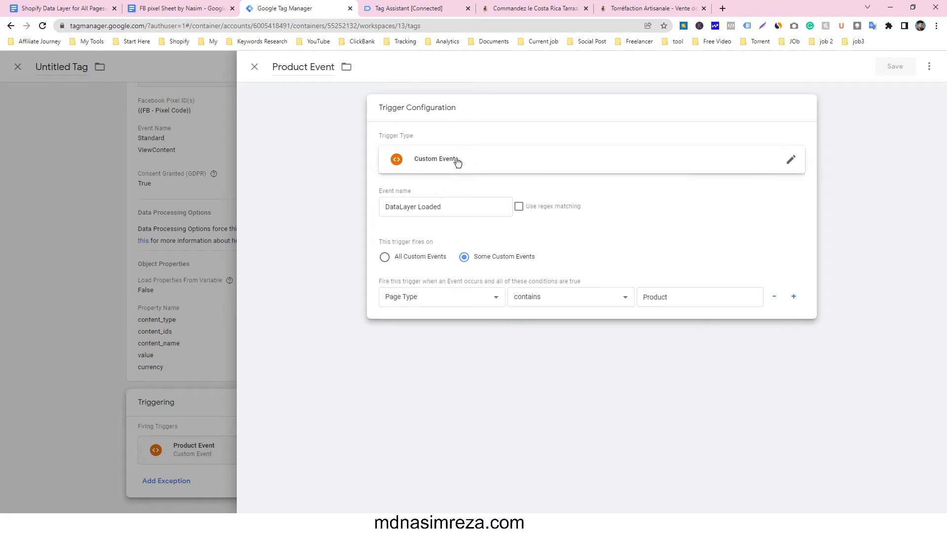
mouse_move(437, 301)
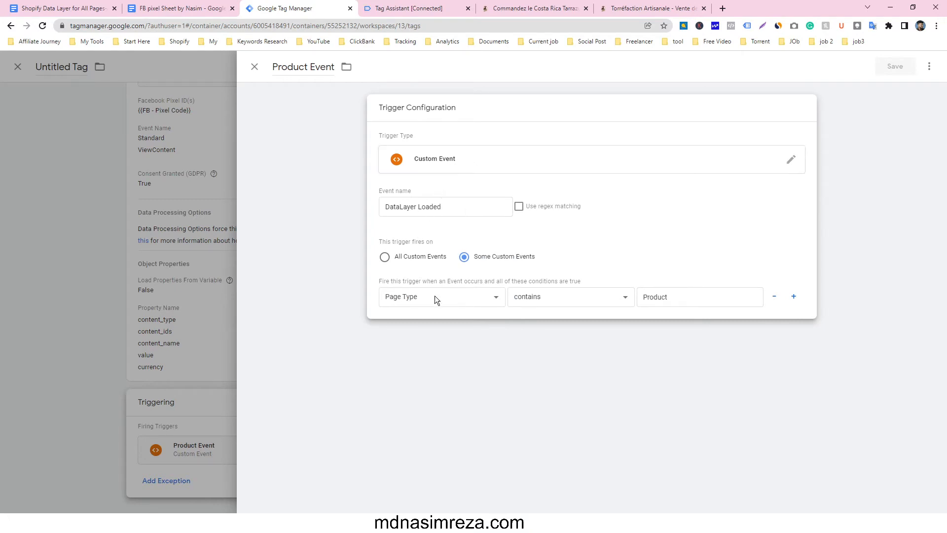
mouse_move(442, 307)
text(FB - View)
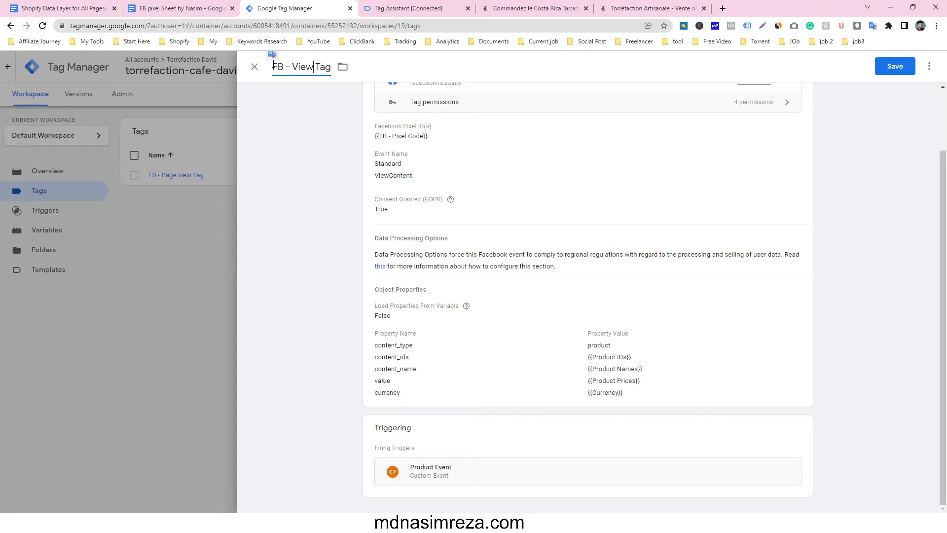
- Rename the tag to 'FB - View Content Tag', save it, and submit the workspace
text(CO)
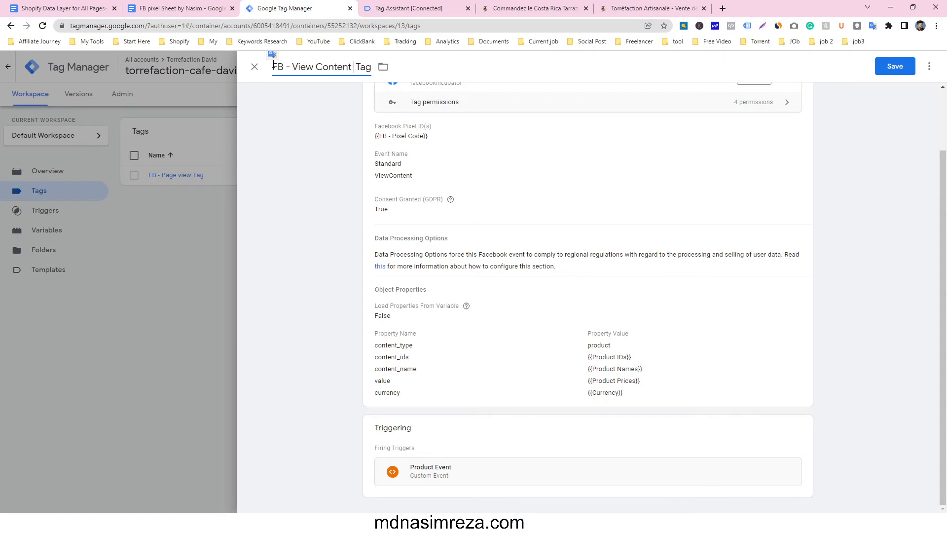
click(894, 66)
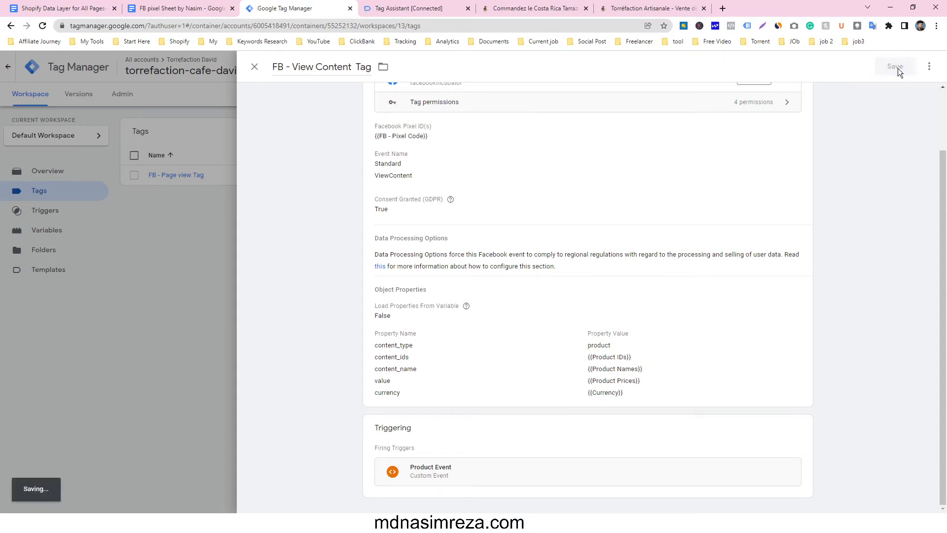
click(895, 67)
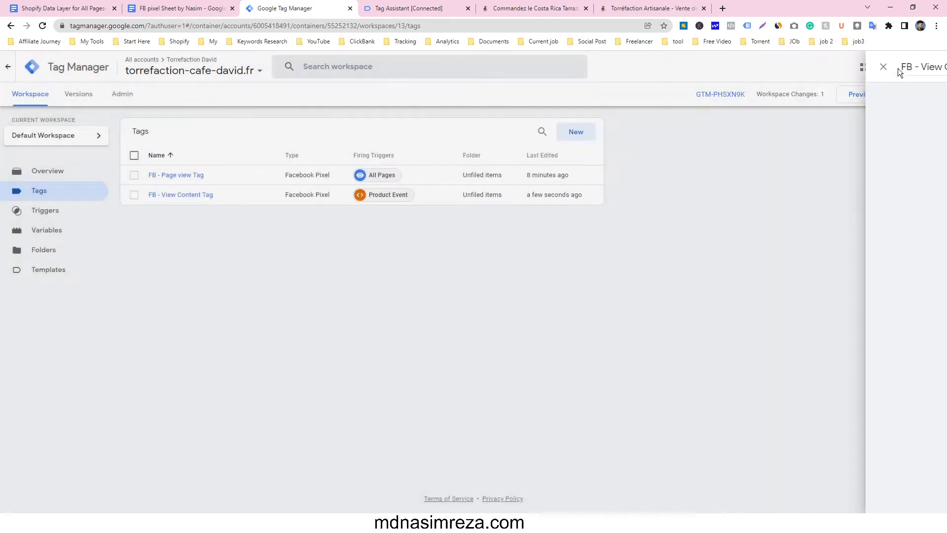
click(882, 67)
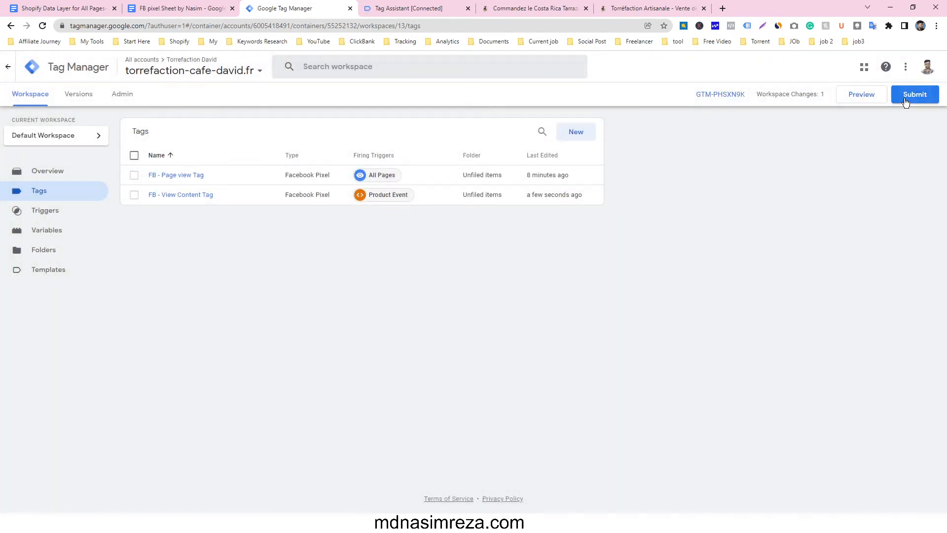
- Publish version 13 as 'view content' and return to the storefront product page
click(914, 94)
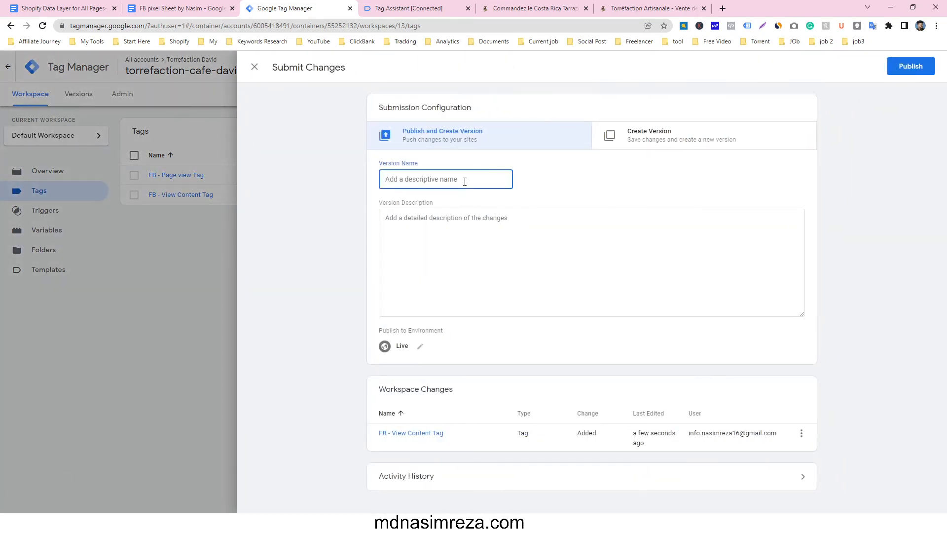
text(view co)
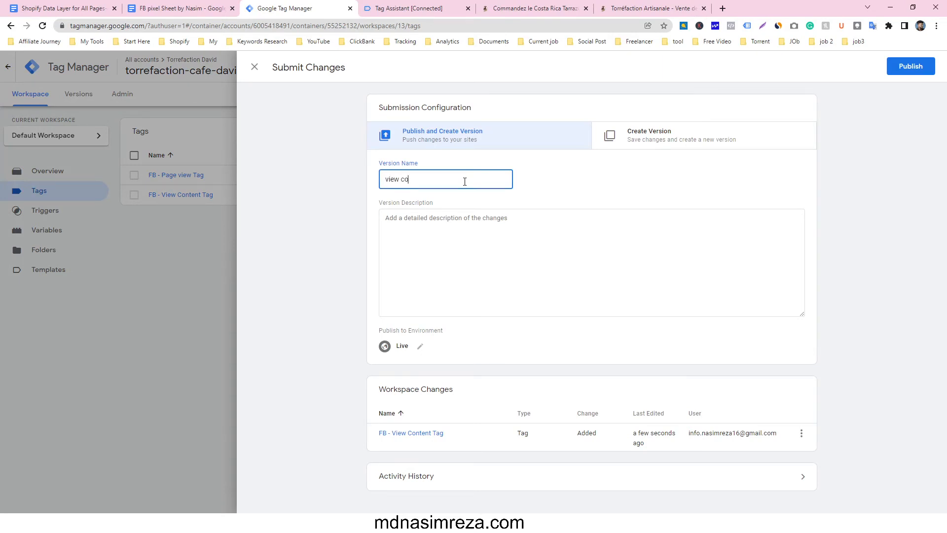
text(ntent)
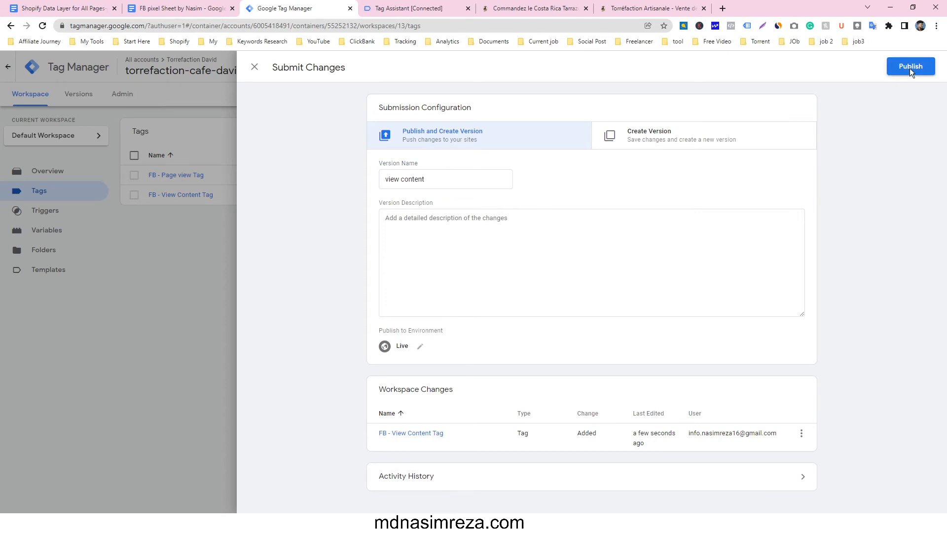
click(909, 66)
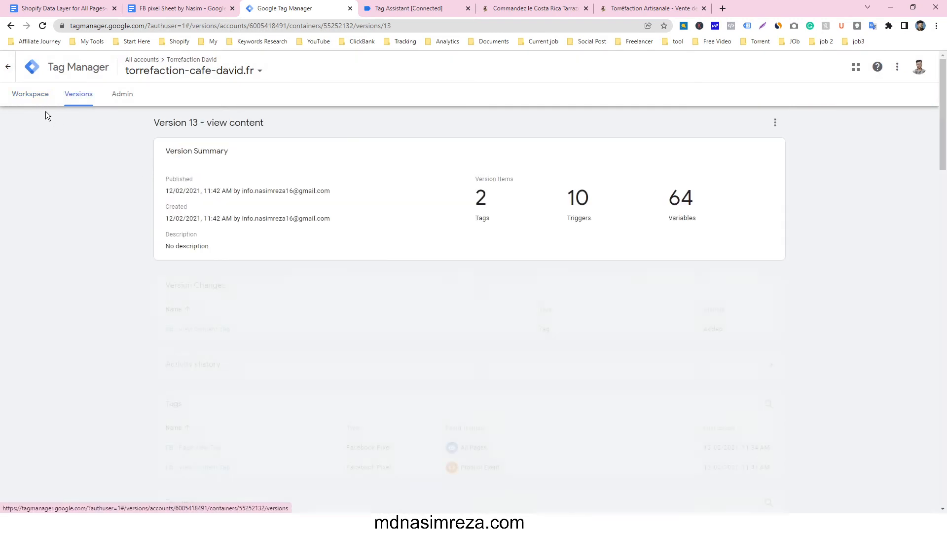
click(413, 8)
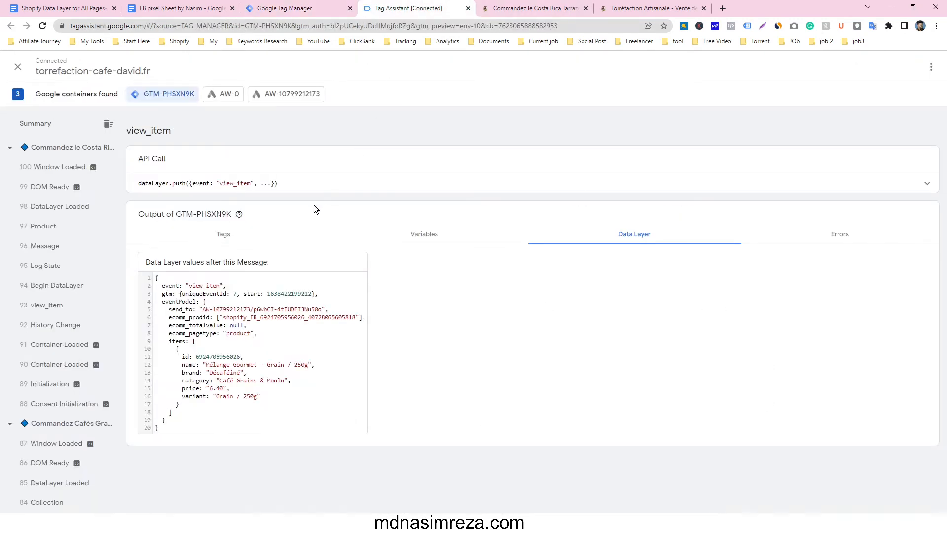
click(534, 8)
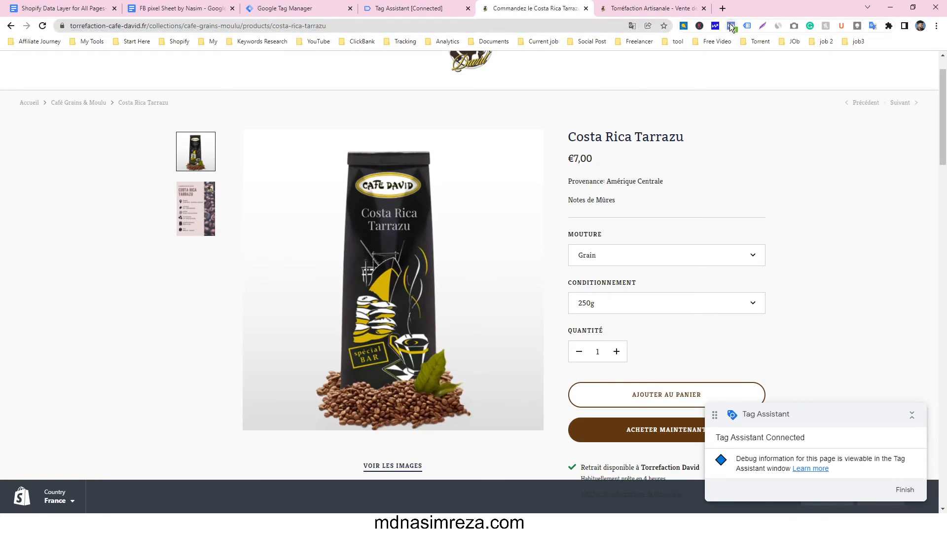
- Reload the Costa Rica Tarrazu page and expand the ViewContent event in Pixel Helper
click(731, 25)
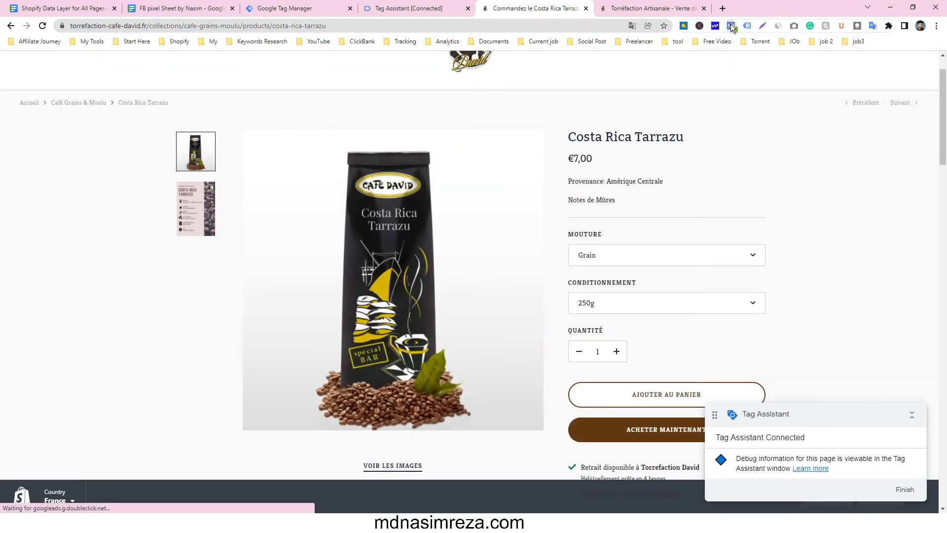
click(731, 26)
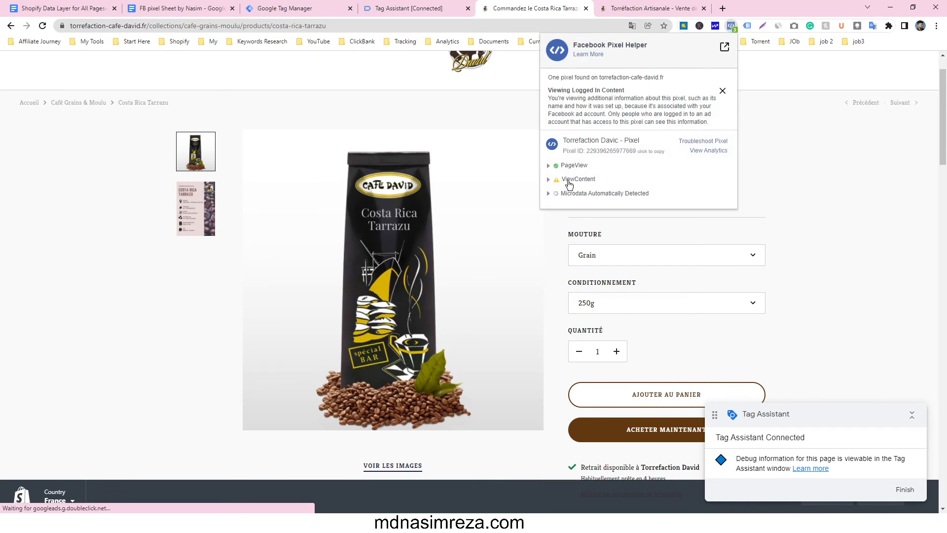
click(549, 178)
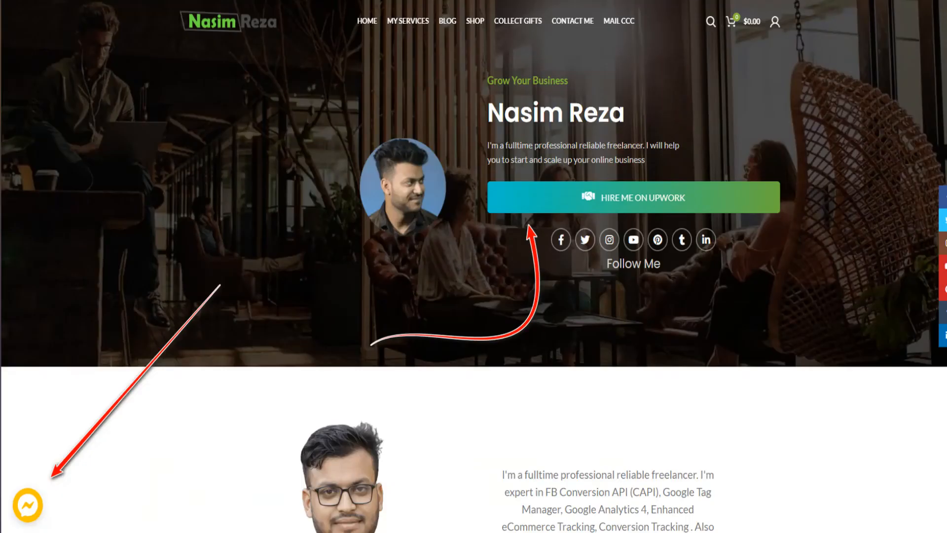
click(633, 197)
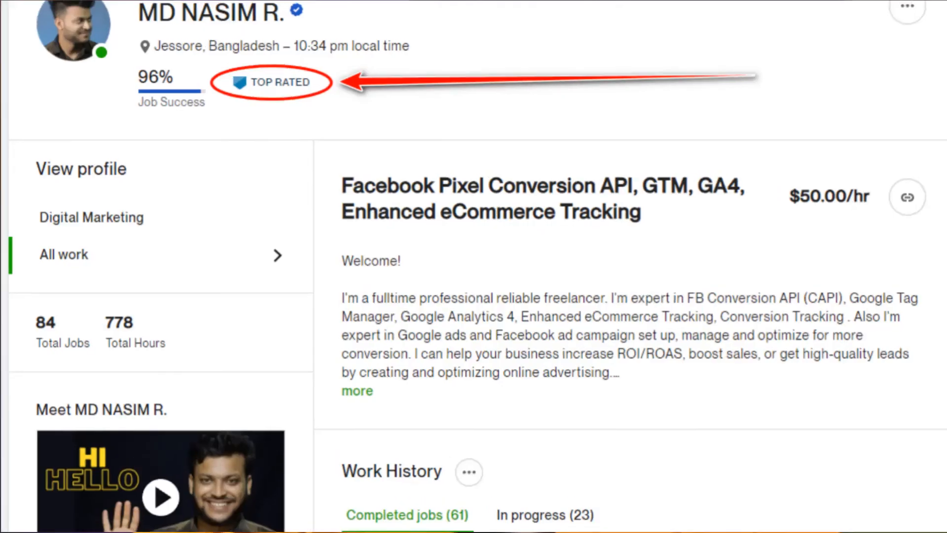